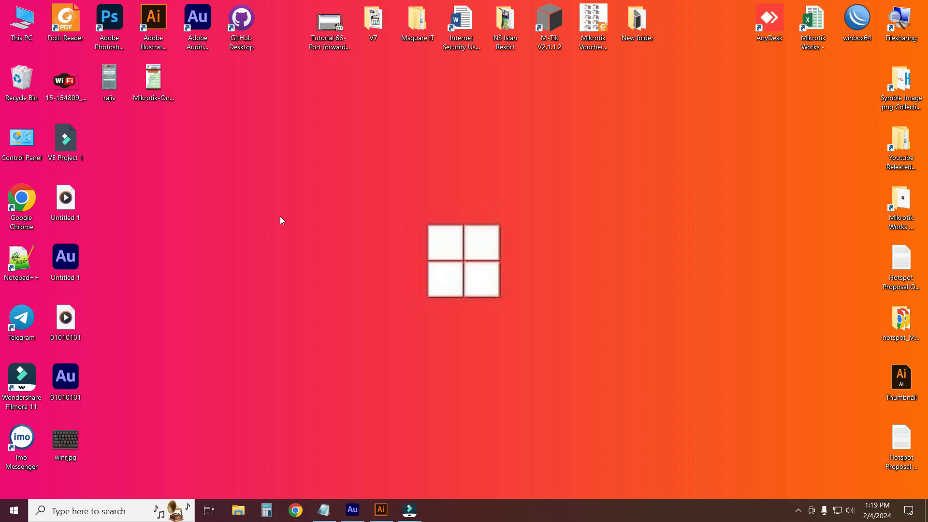
Launch System Configuration by running msconfig from the Run box
key(Win+r)
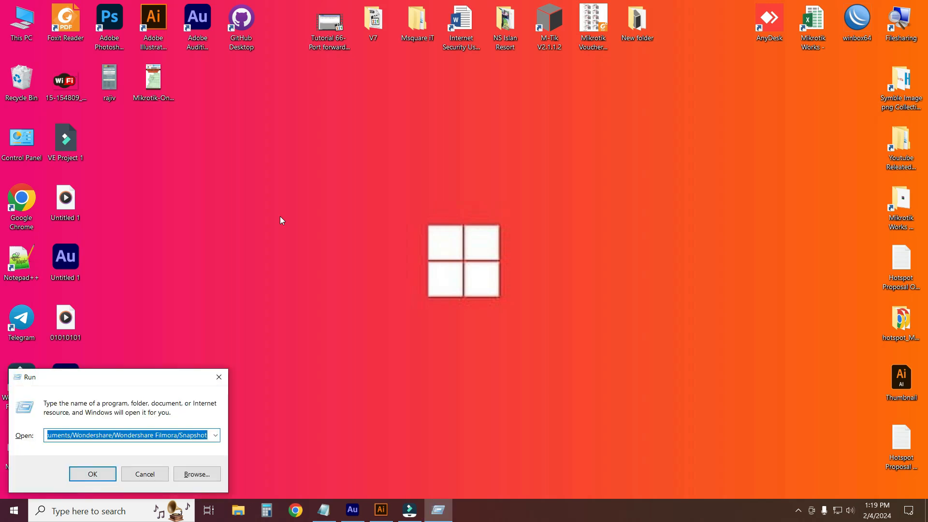
text(msconfig)
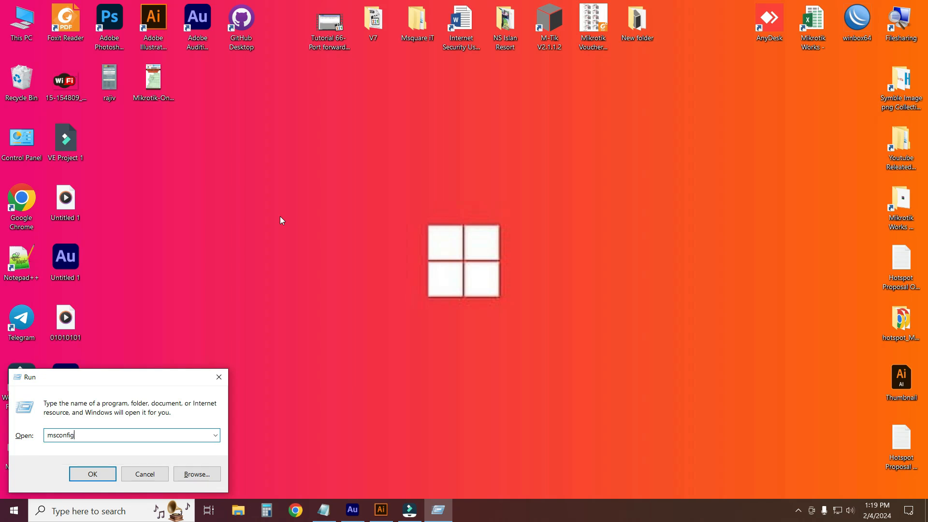
click(92, 474)
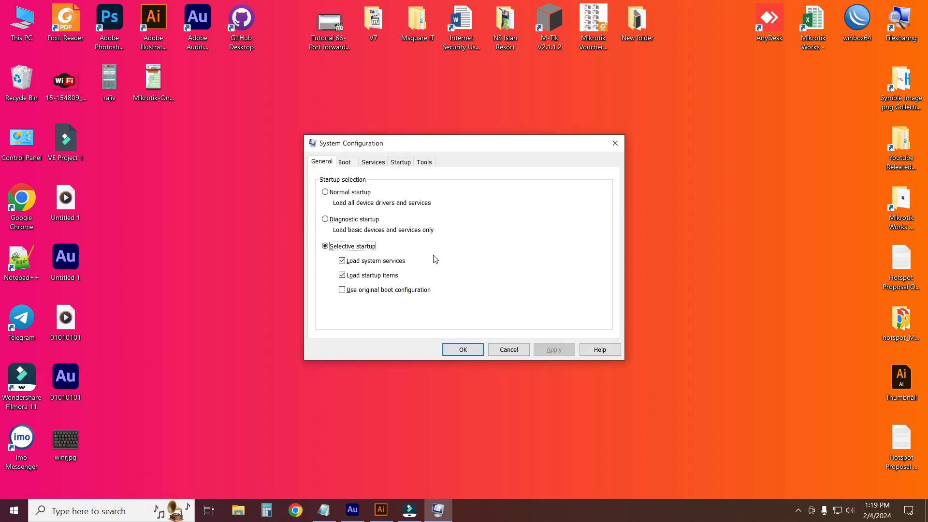
mouse_move(352, 172)
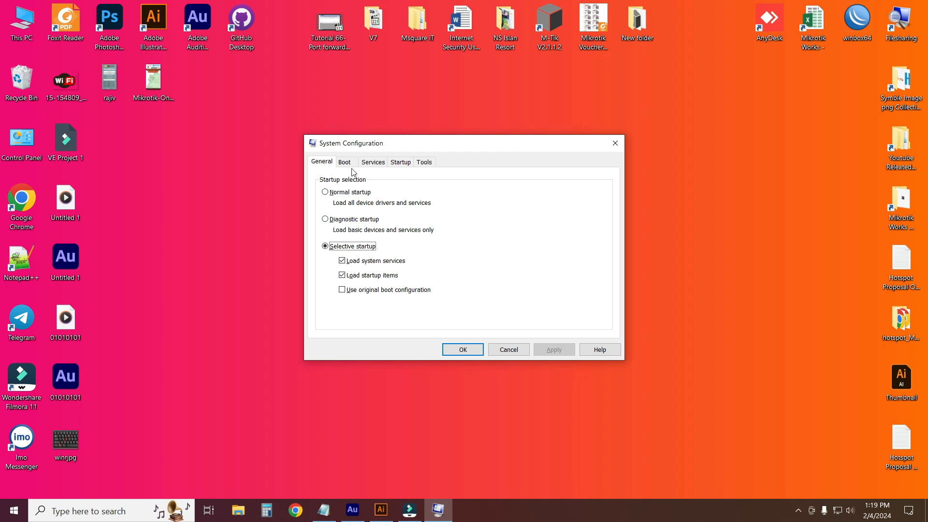
Bring up the advanced boot options for the Windows 10 boot entry
click(344, 162)
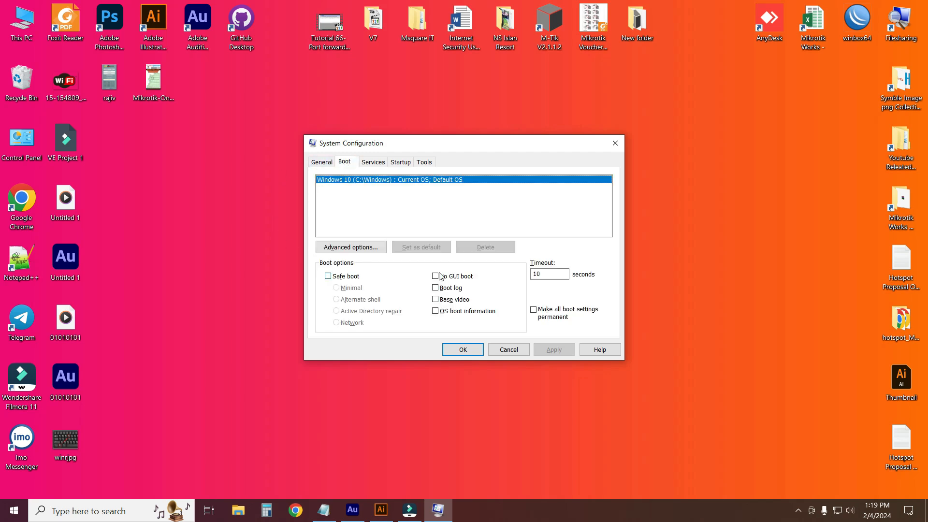
click(548, 273)
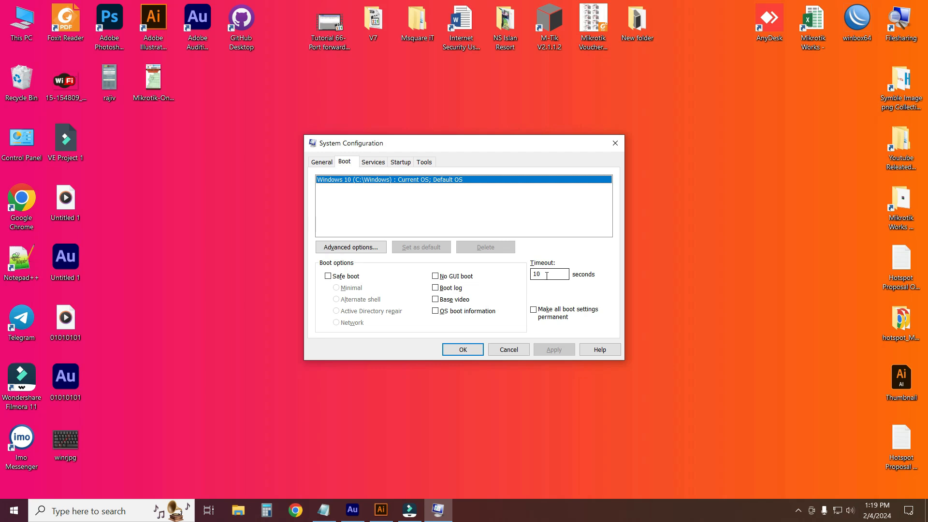
click(549, 273)
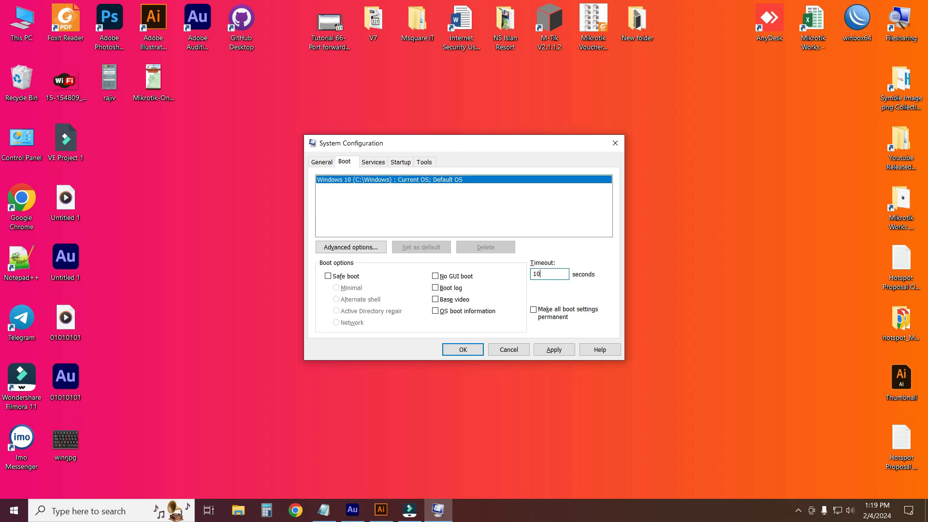
mouse_move(368, 278)
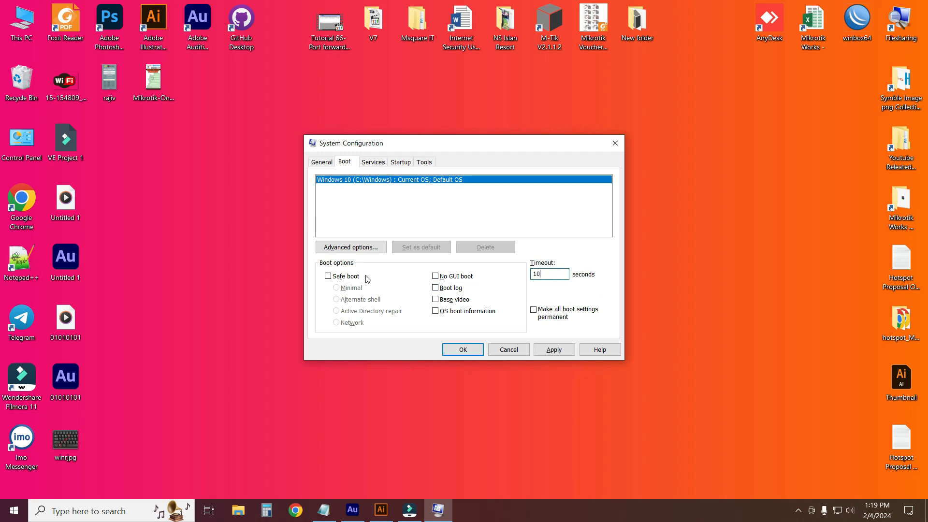
click(350, 247)
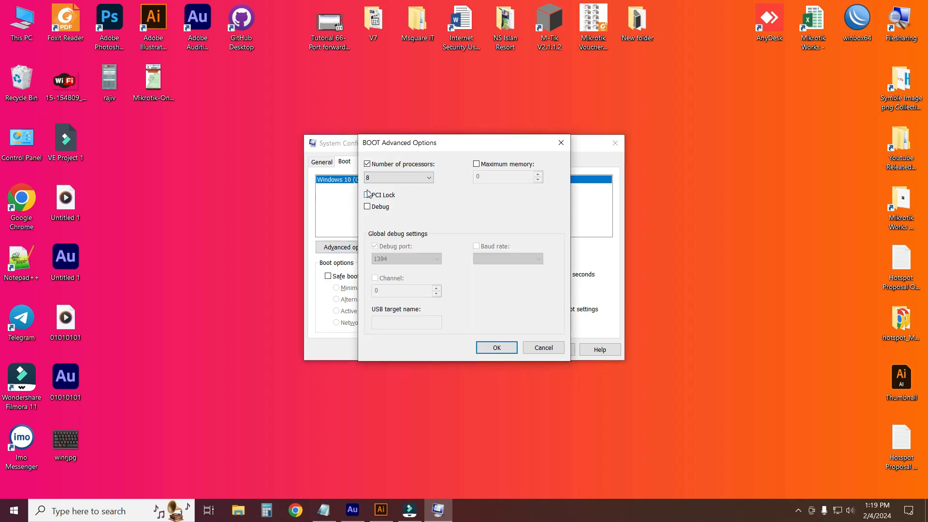
Enable booting with all 8 processors, save the configuration and exit without restarting
click(368, 164)
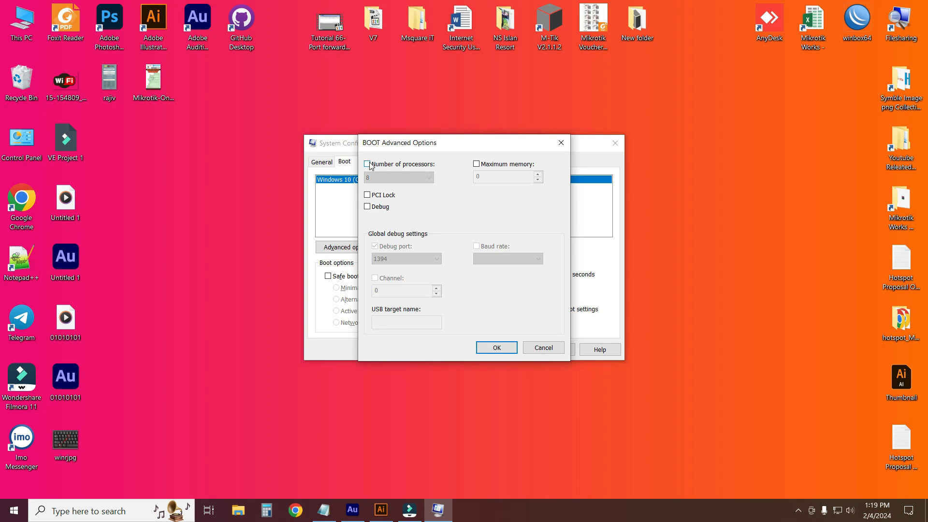
click(367, 164)
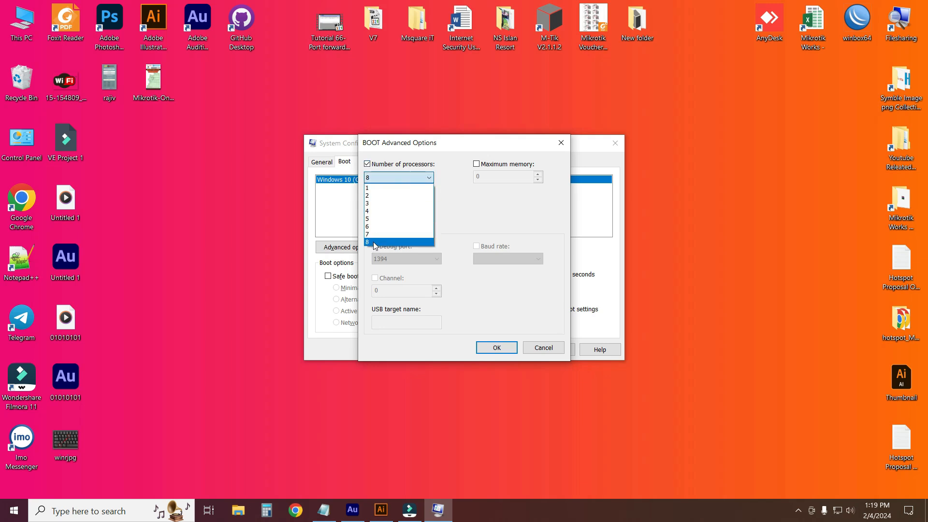
mouse_move(389, 241)
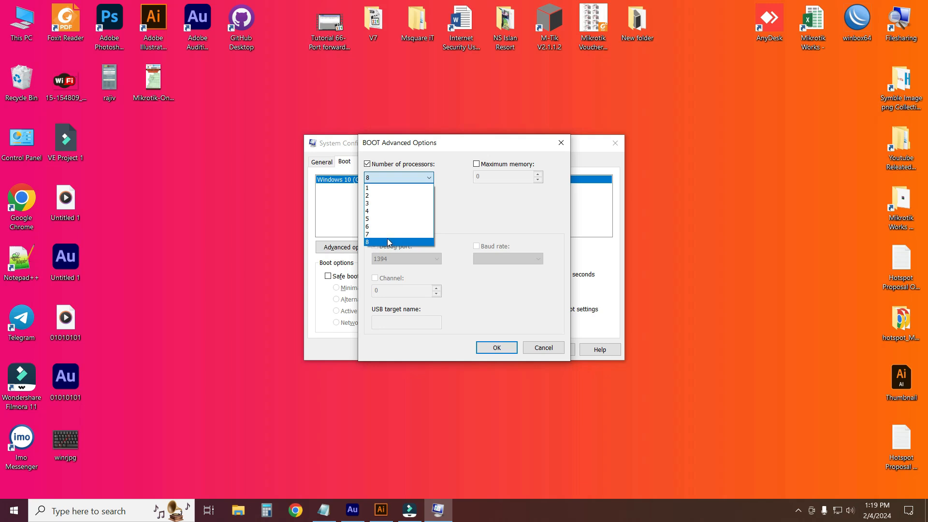
mouse_move(376, 243)
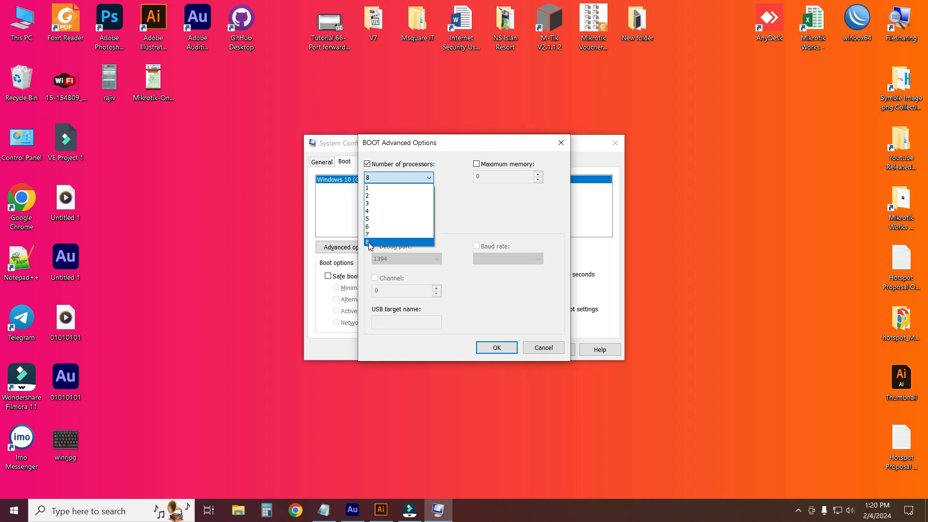
mouse_move(379, 226)
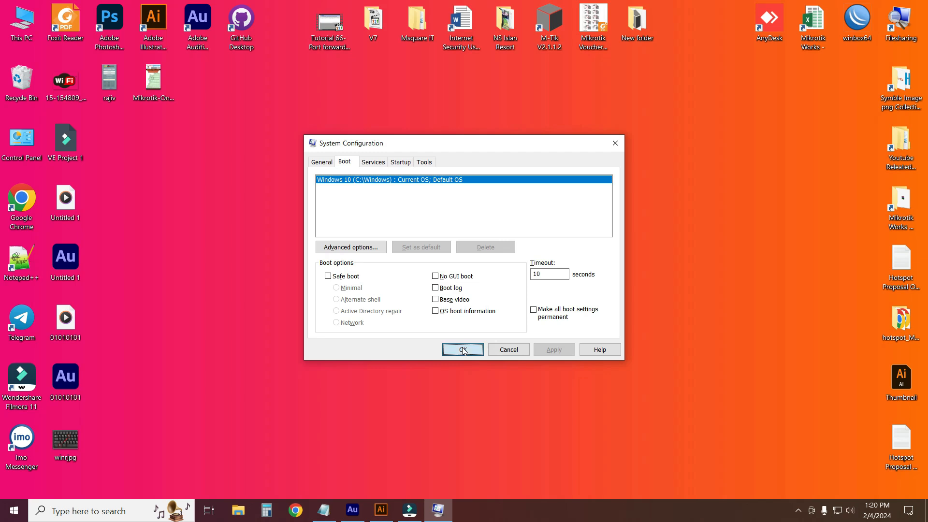
click(462, 349)
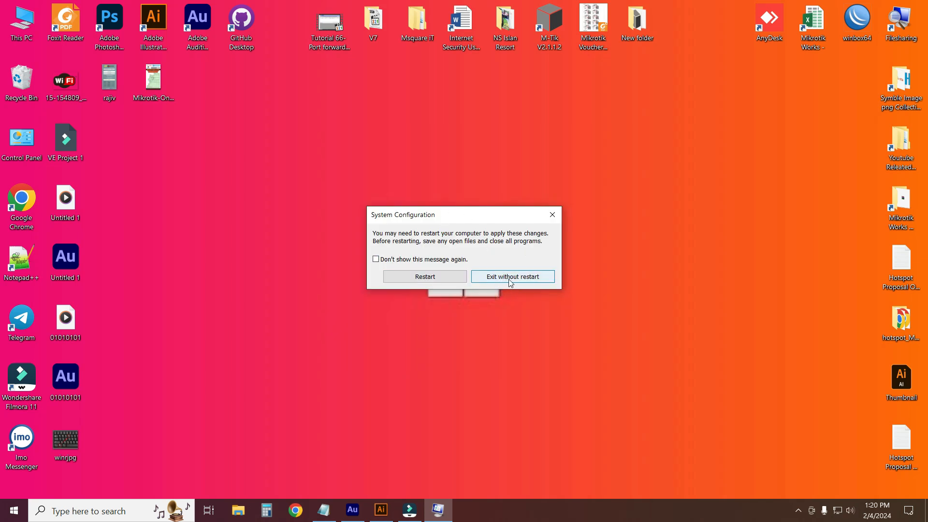
click(512, 277)
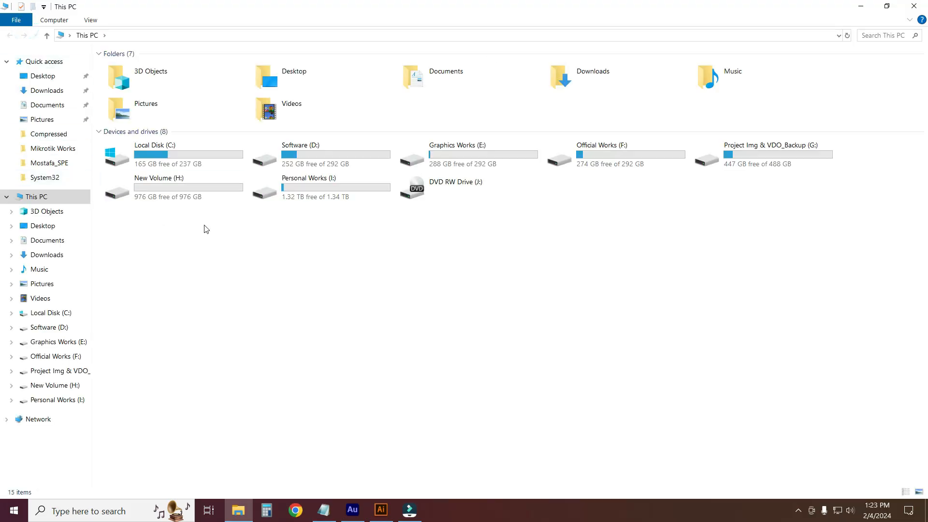
mouse_move(167, 154)
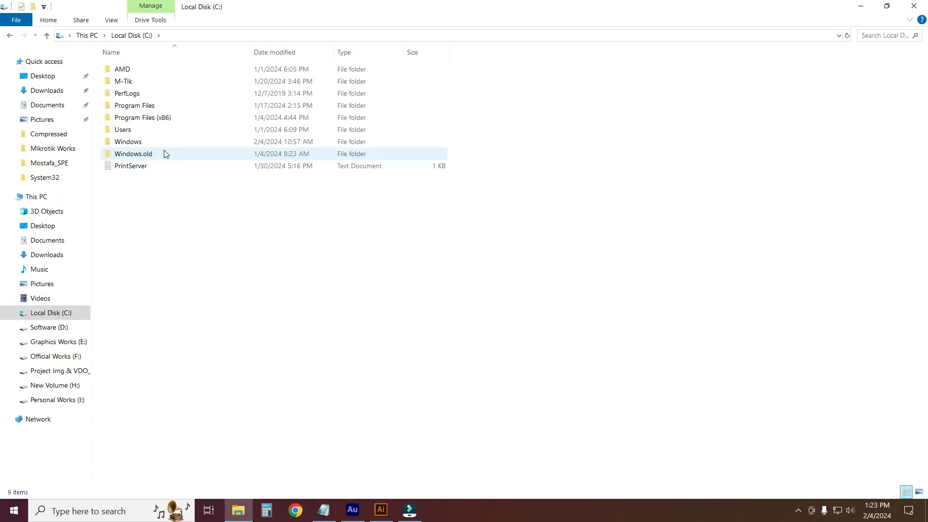
Navigate into the C:\Windows\Prefetch folder and focus its file list
click(128, 141)
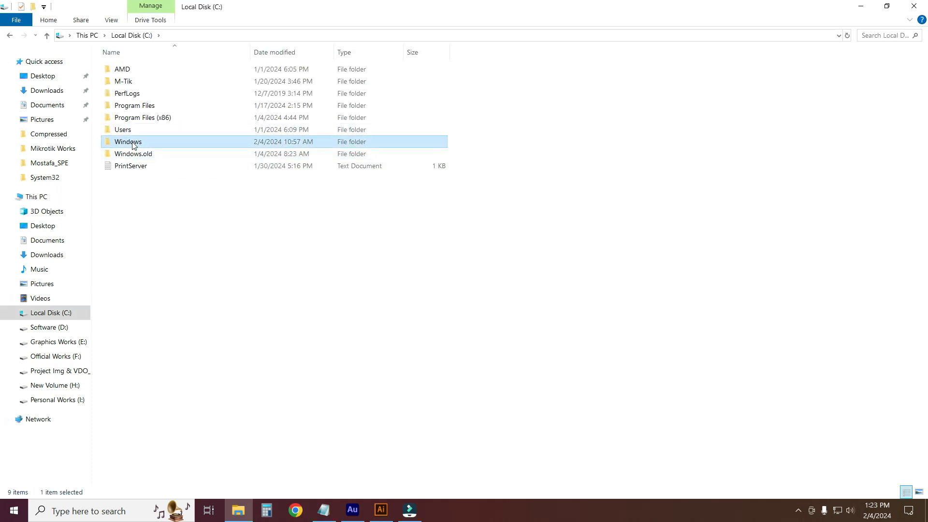
double_click(127, 141)
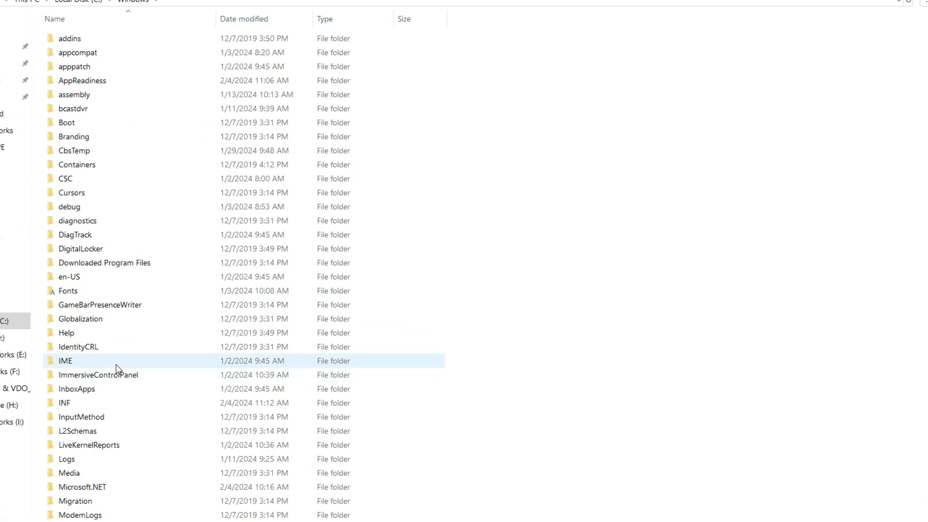
scroll(down, 3)
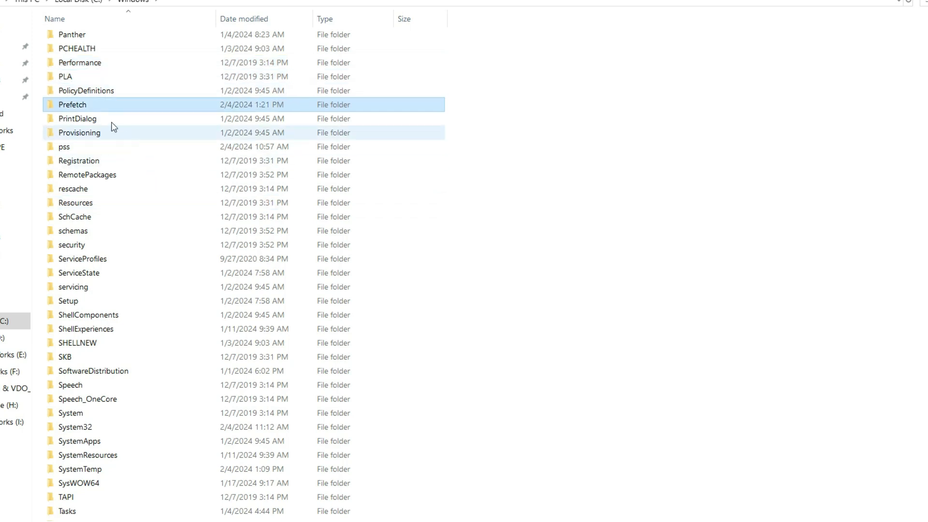
mouse_move(102, 108)
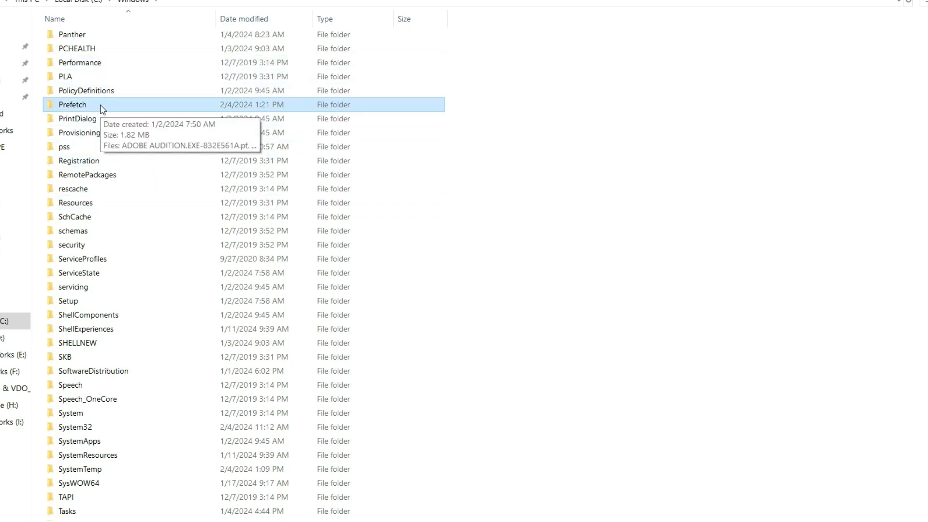
double_click(72, 105)
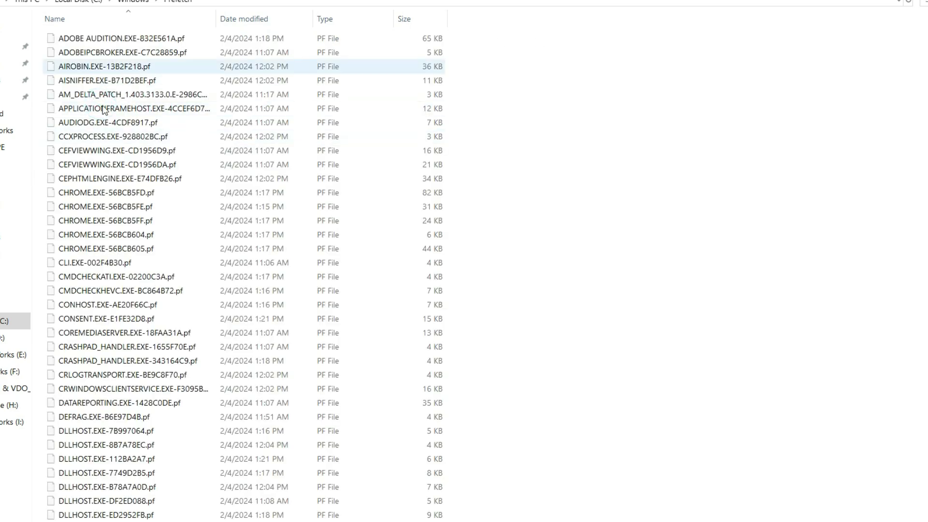
click(141, 389)
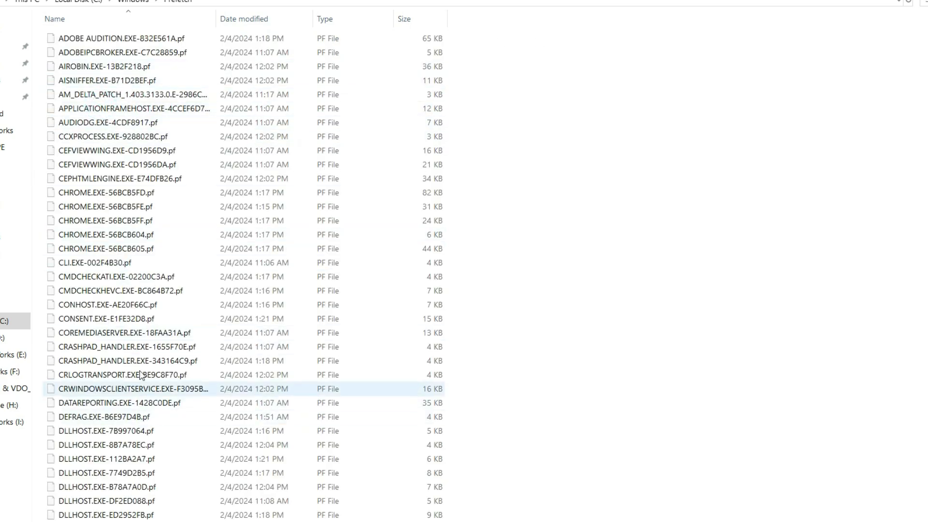
mouse_move(142, 220)
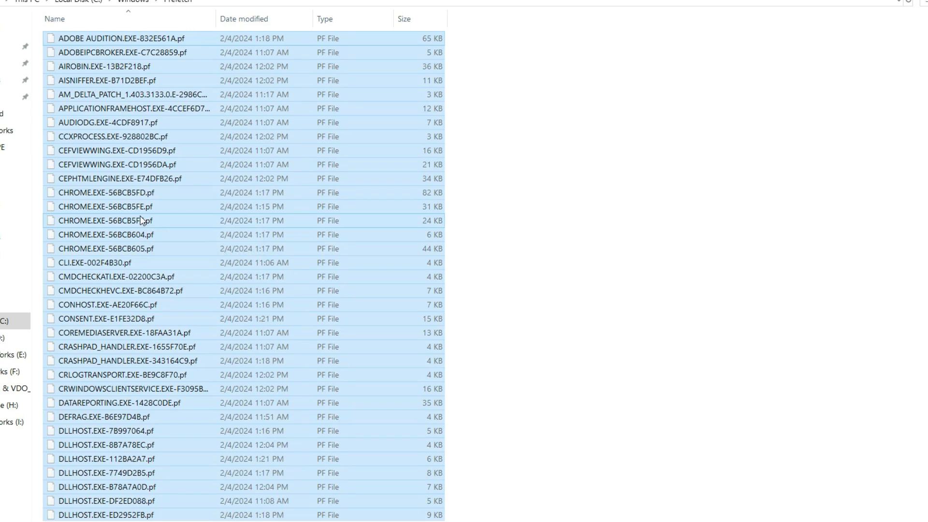
Permanently delete the 131 Prefetch files, skipping the one in use by SysMain
key(Delete)
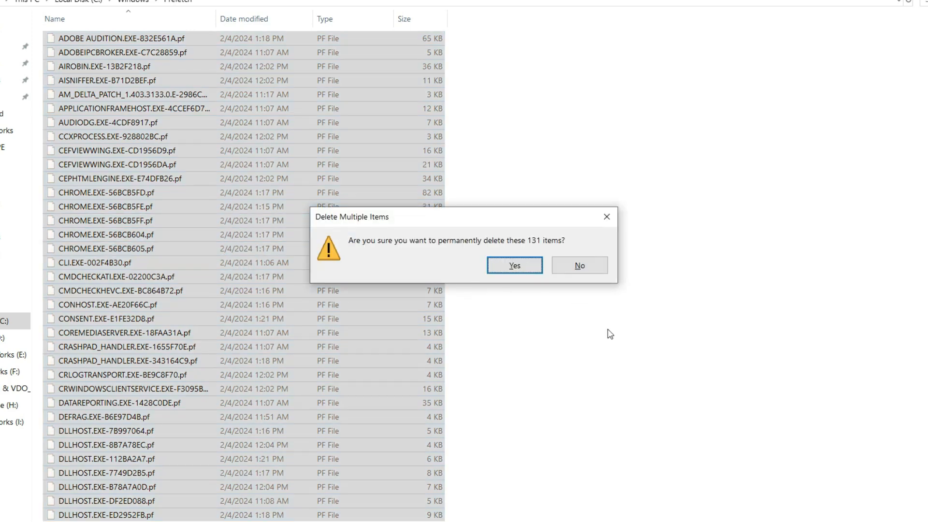
mouse_move(514, 265)
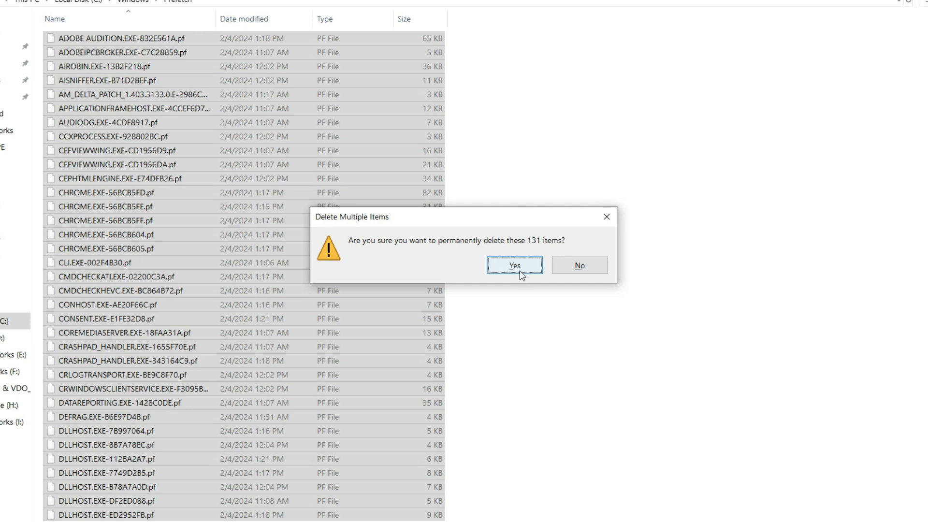
click(513, 265)
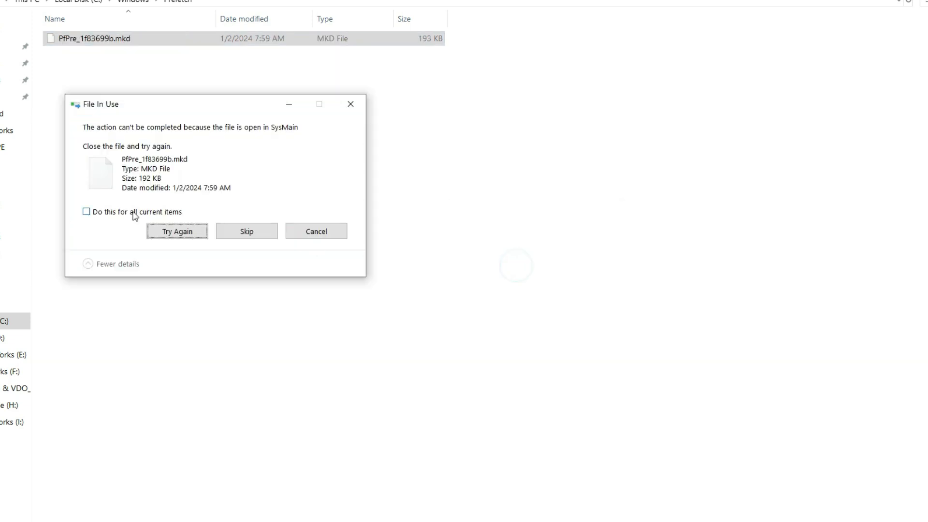
click(176, 231)
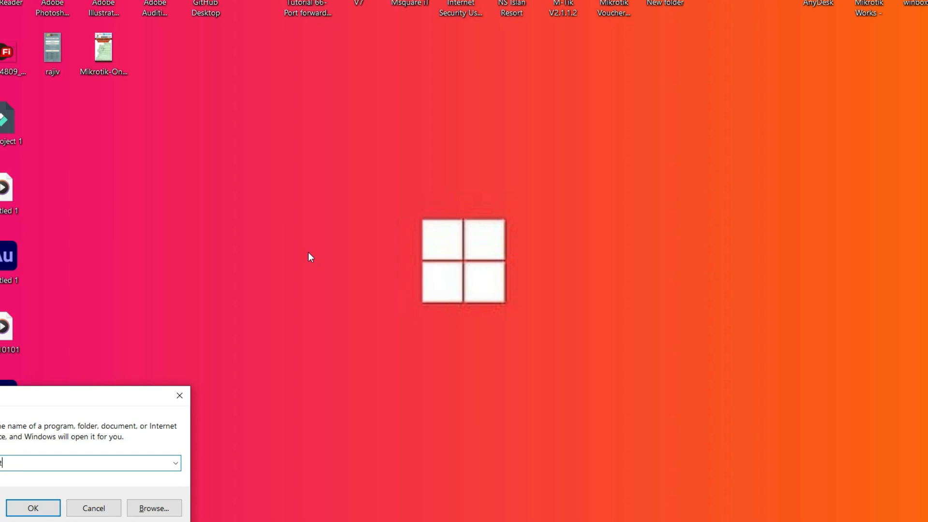
Delete all shortcuts in the Recent items folder
click(33, 508)
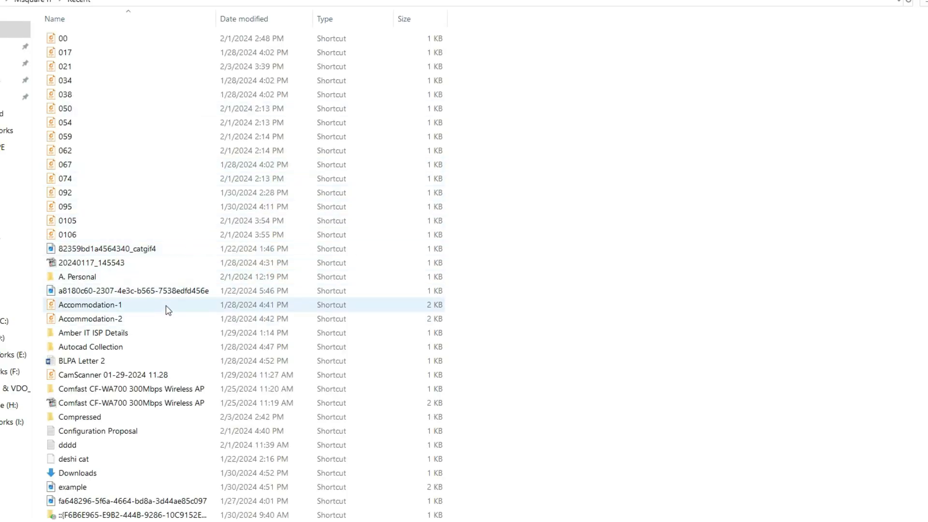
click(134, 291)
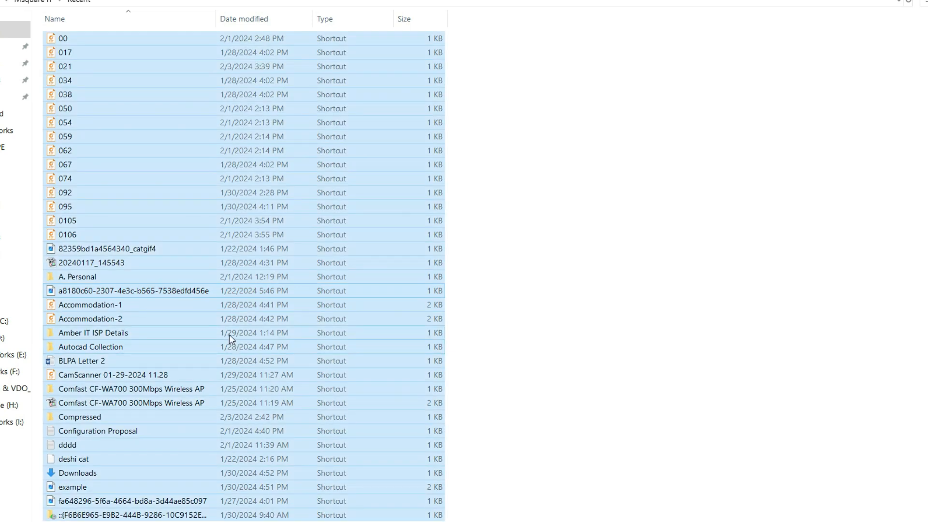
right_click(65, 192)
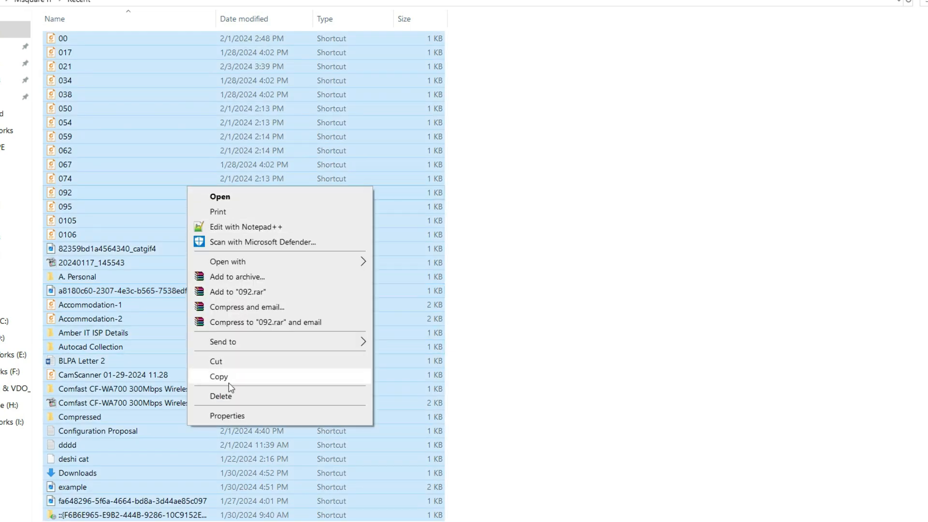
click(220, 395)
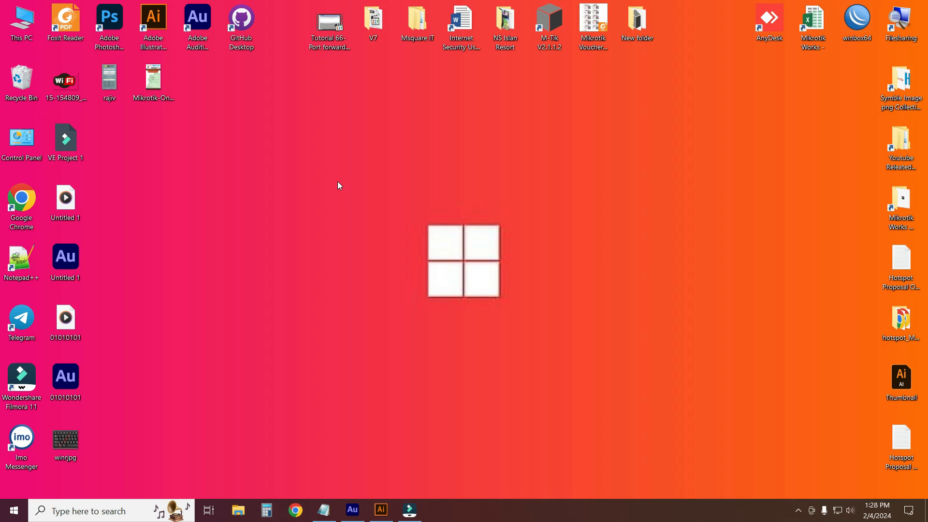
Open the user's Temp folder by running %temp%
key(Win+r)
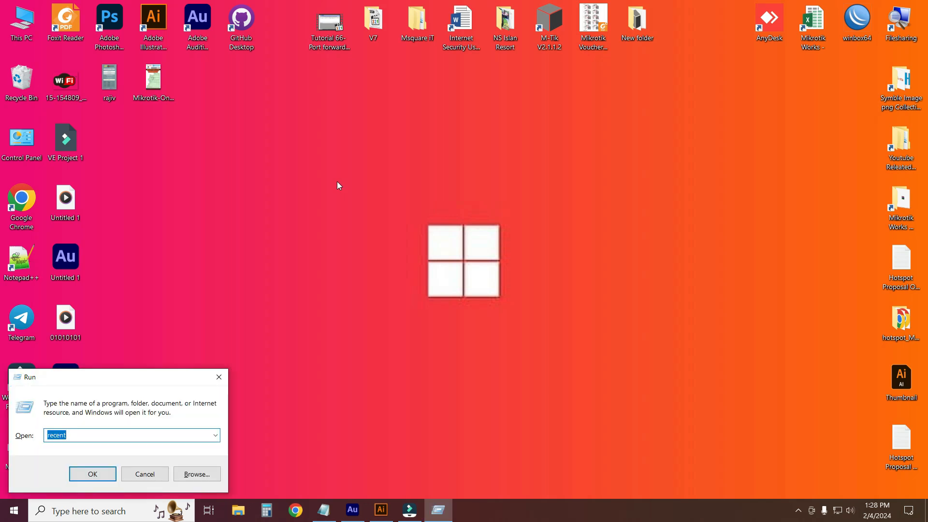
text(%)
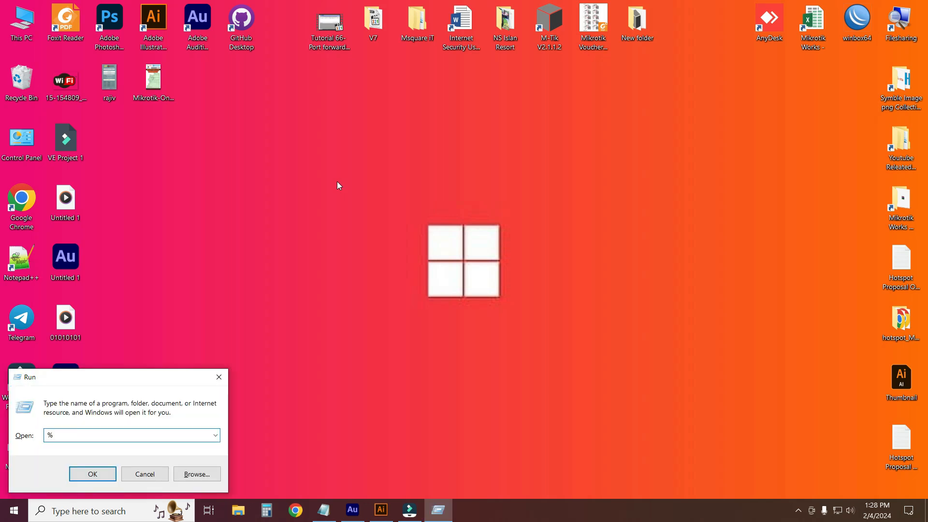
text(temp)
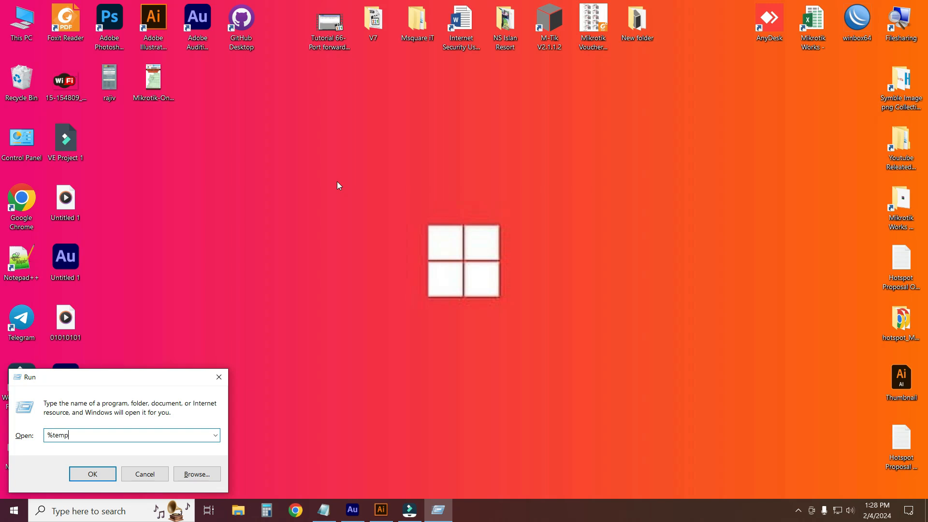
text(%)
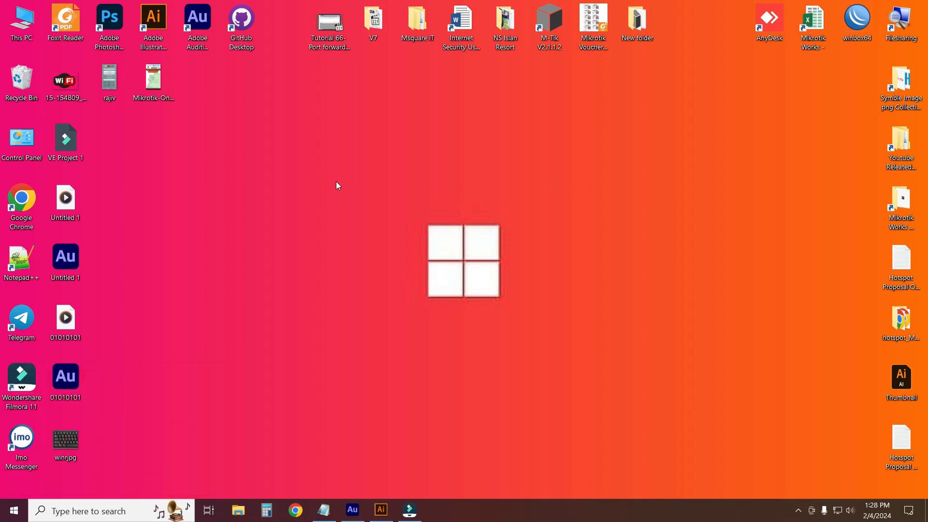
click(238, 510)
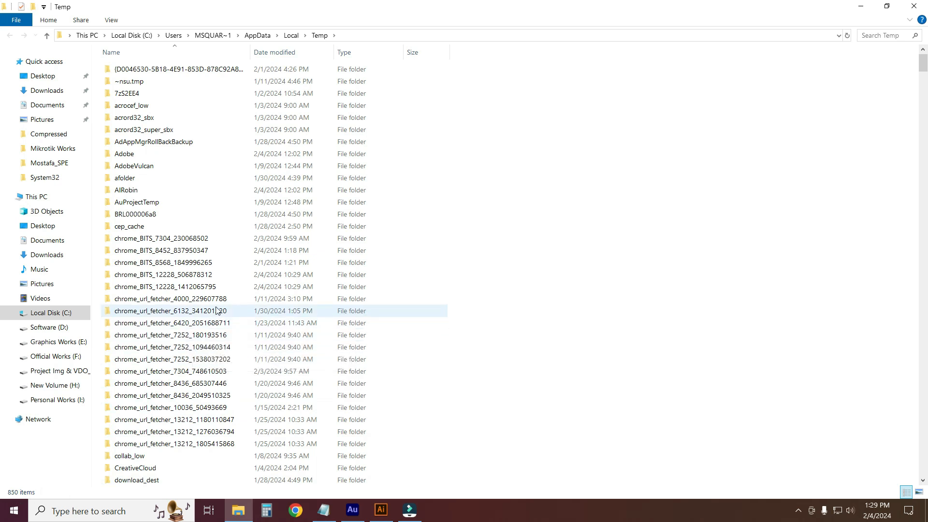
Permanently delete all 850 Temp items, skipping every in-use file
key(ctrl+a)
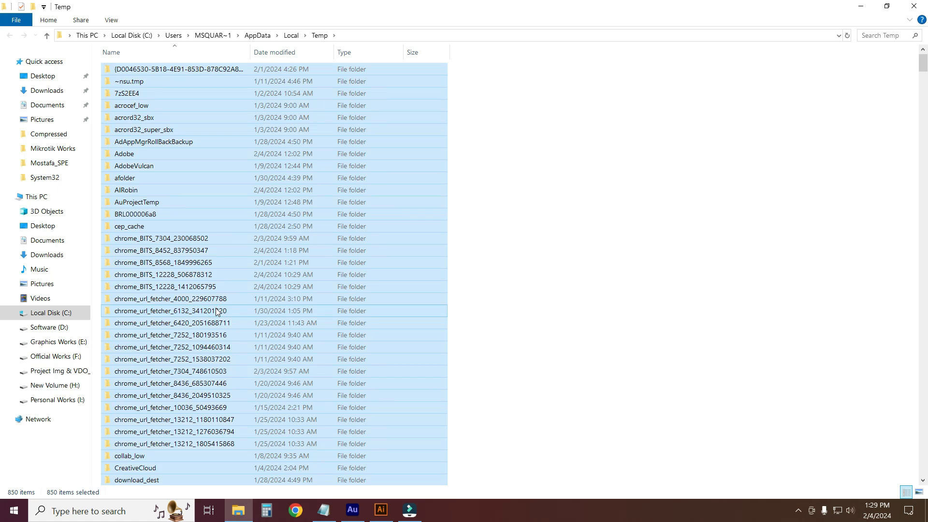
key(Delete)
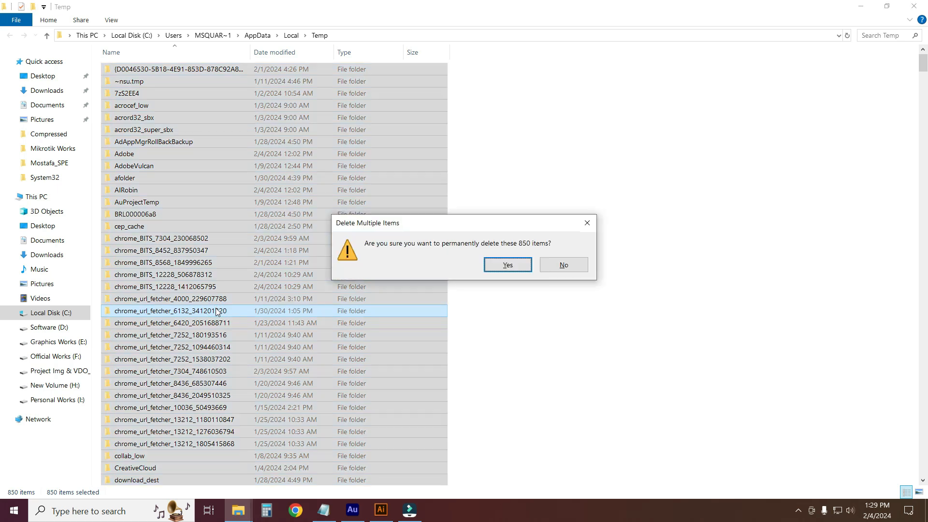
mouse_move(507, 264)
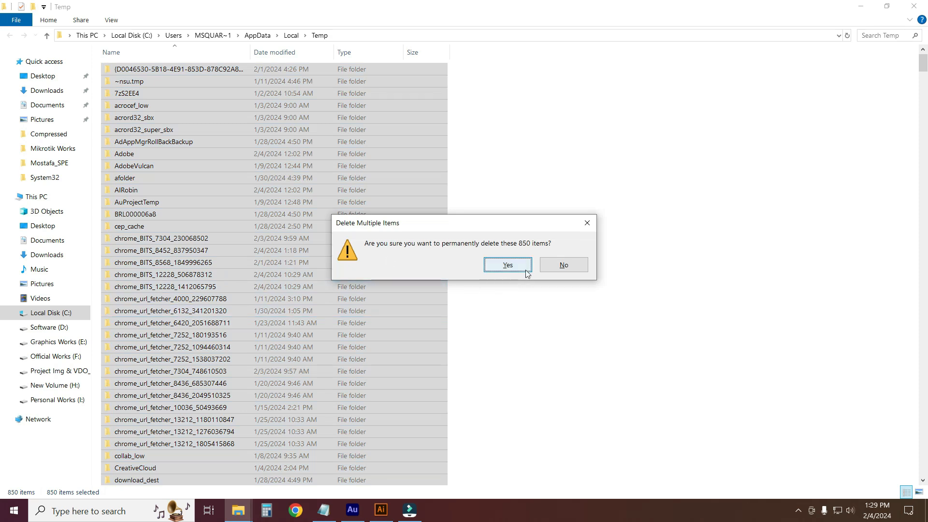
click(507, 265)
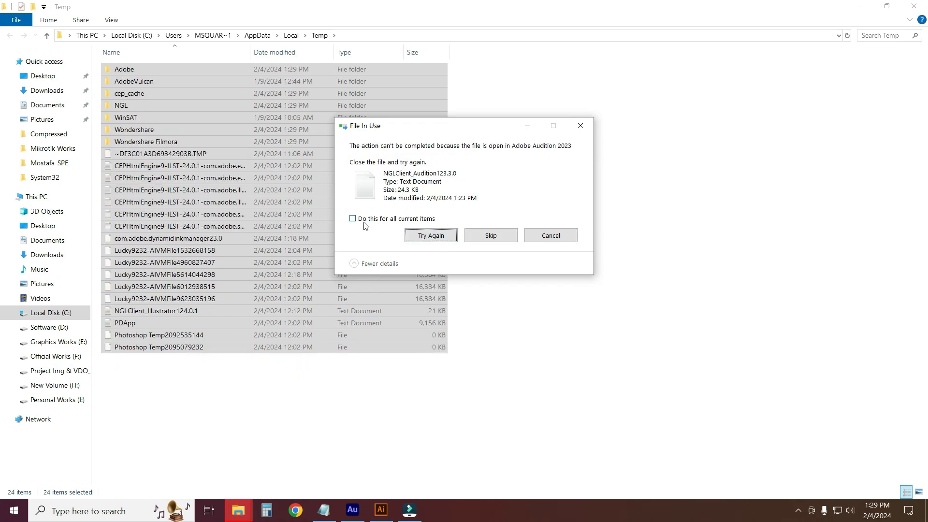
click(490, 235)
text(ta)
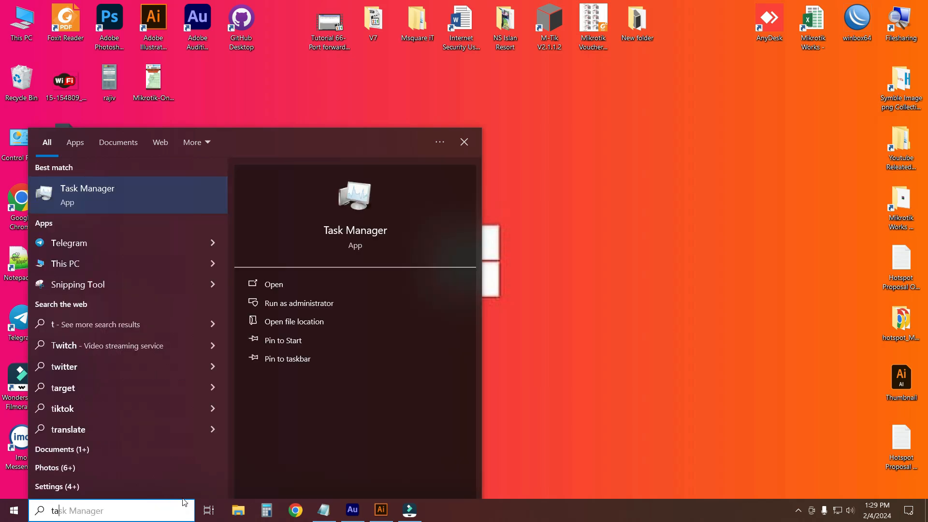
Launch Task Manager from the taskbar search results
text(sk)
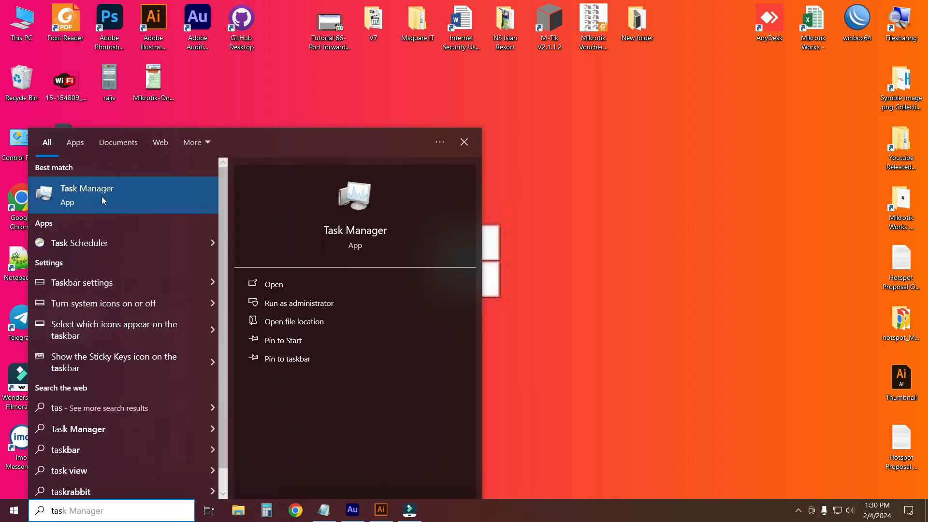
click(273, 284)
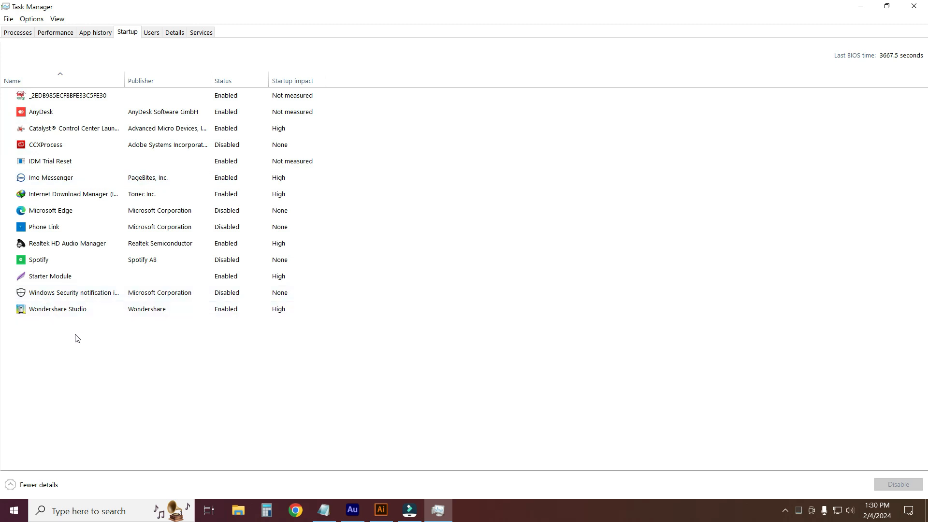
Disable Imo Messenger as a startup app and close Task Manager
click(49, 276)
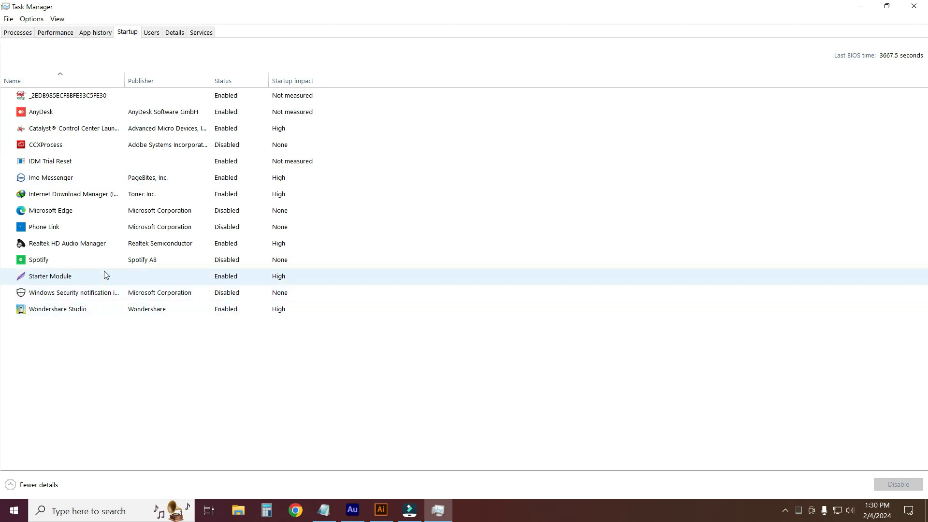
mouse_move(40, 271)
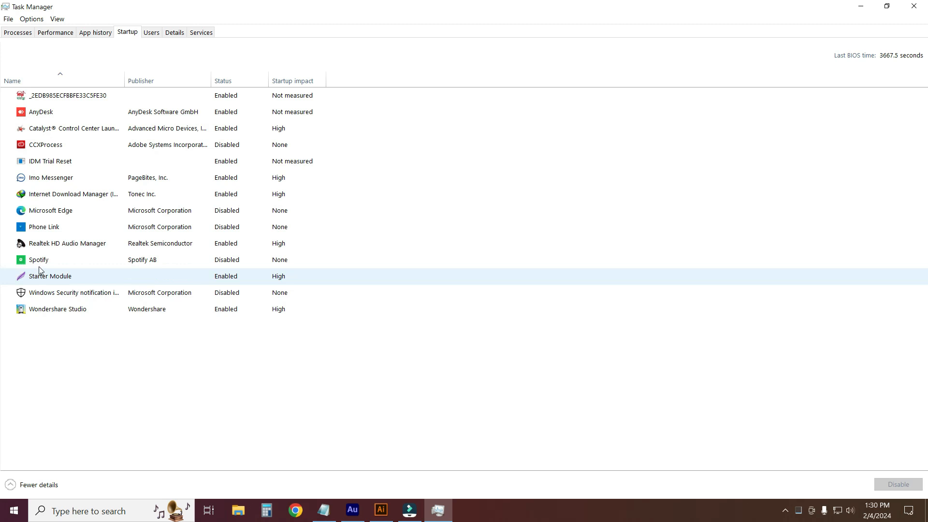
click(50, 210)
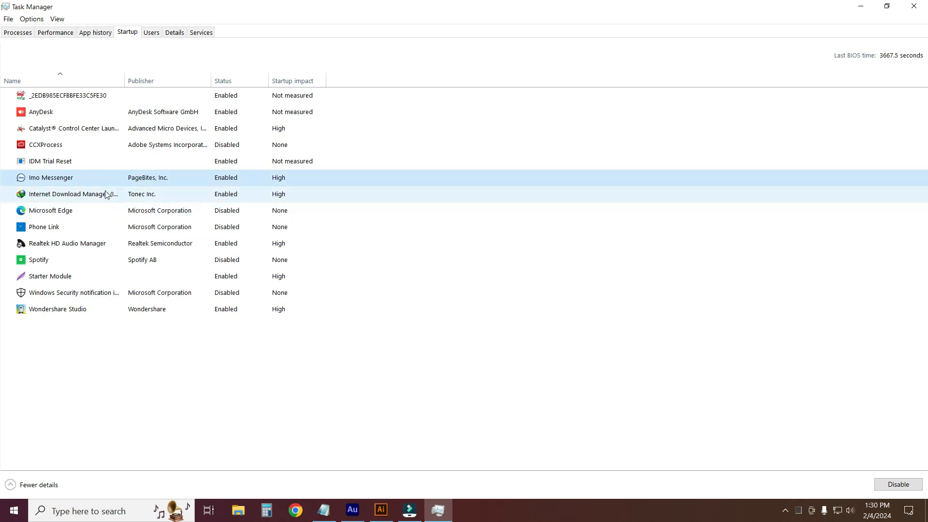
click(897, 484)
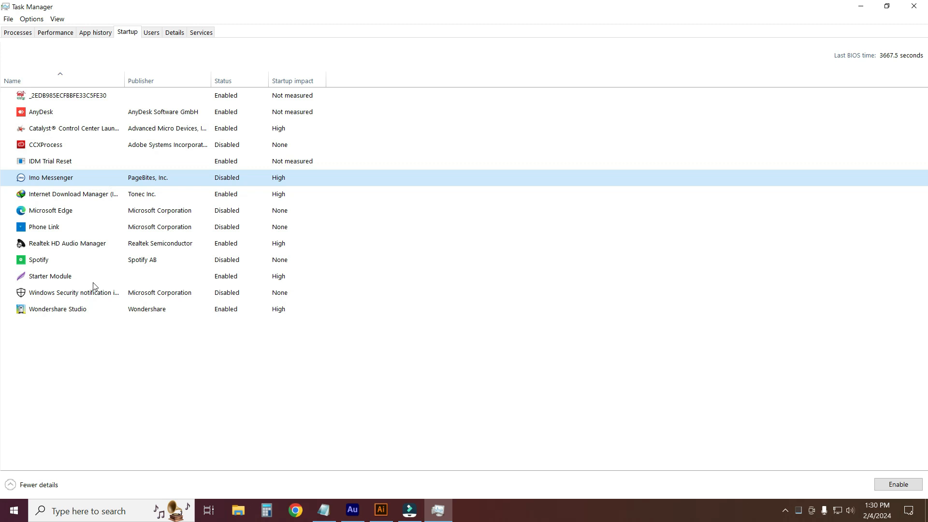
mouse_move(117, 330)
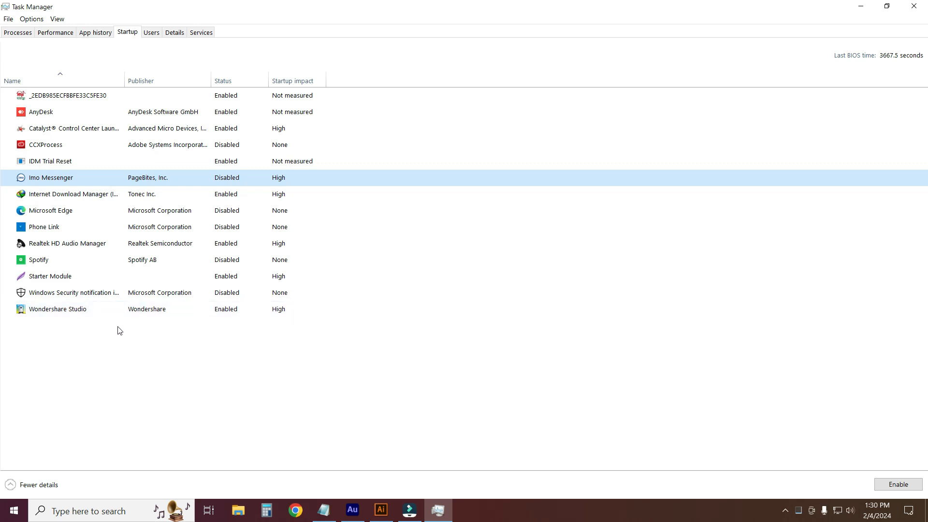
mouse_move(178, 195)
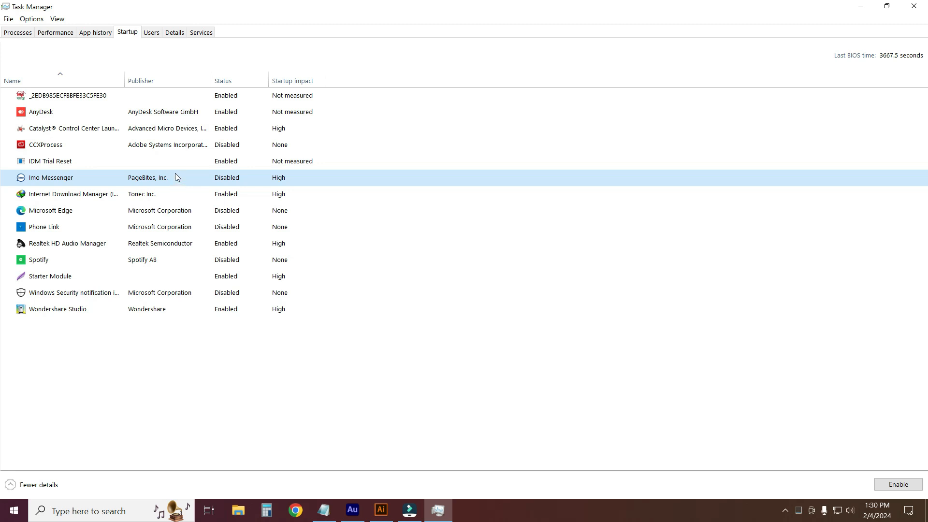
mouse_move(283, 292)
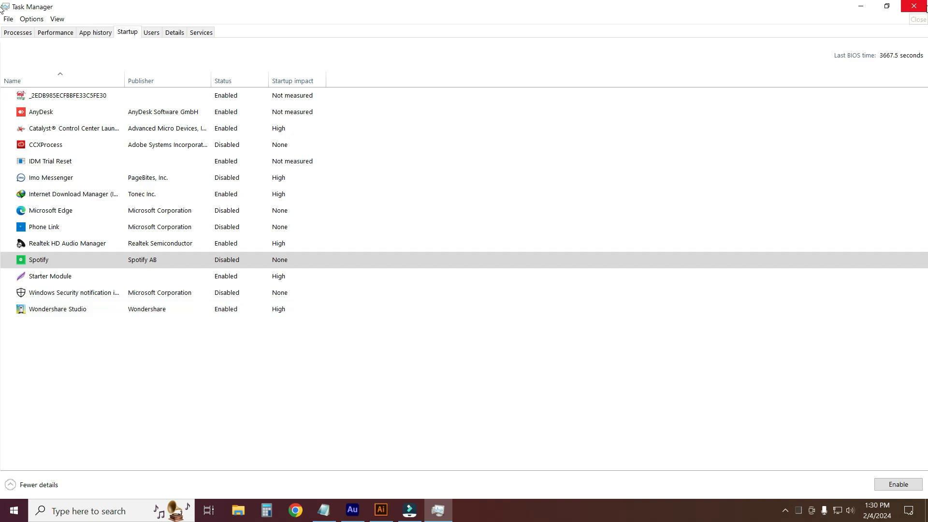
click(918, 6)
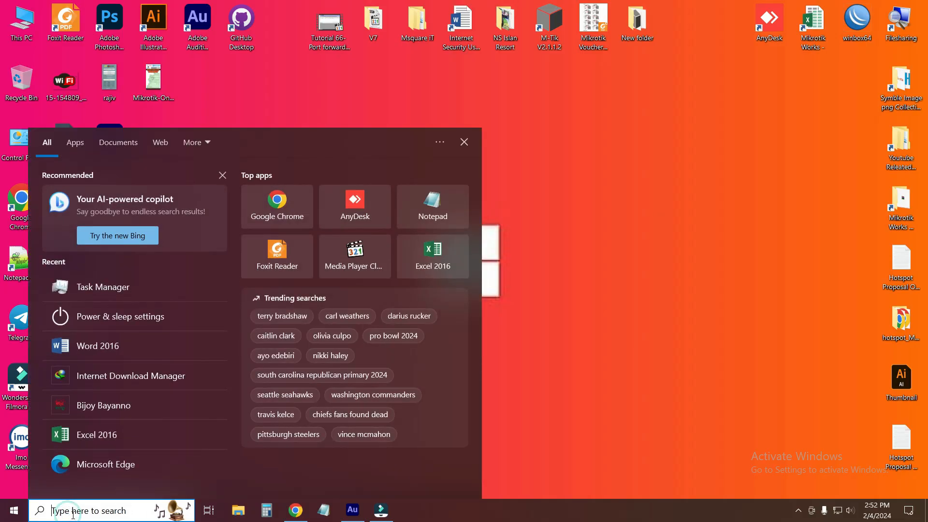
Search for 'power', reach Power & sleep settings and the Control Panel Power Options page
text(po)
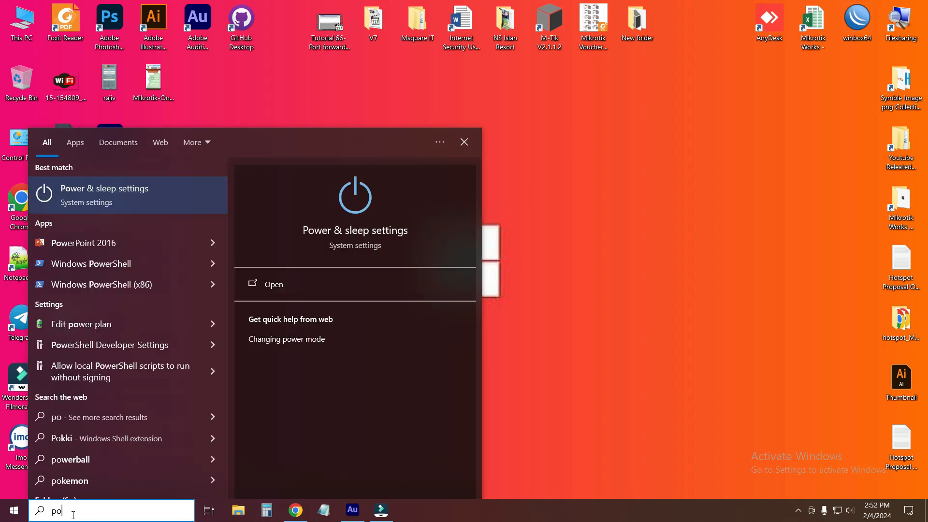
text(wer)
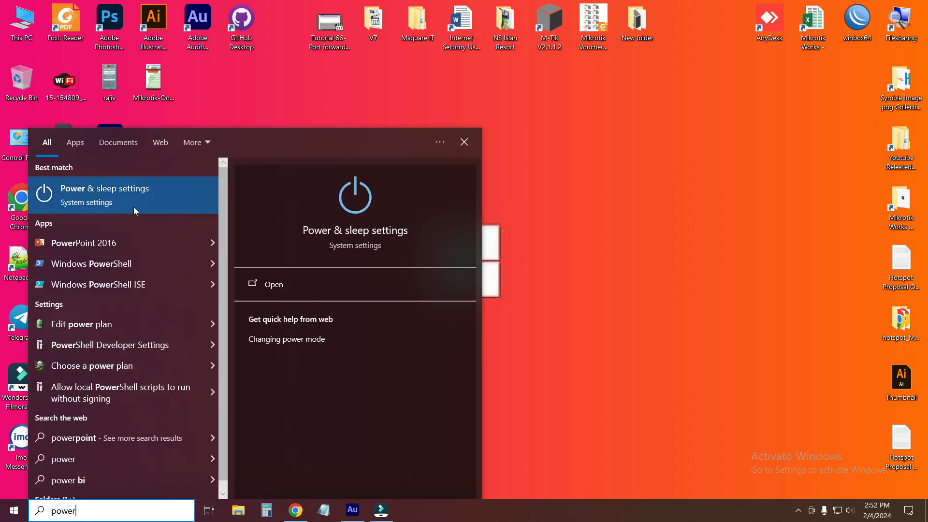
mouse_move(125, 199)
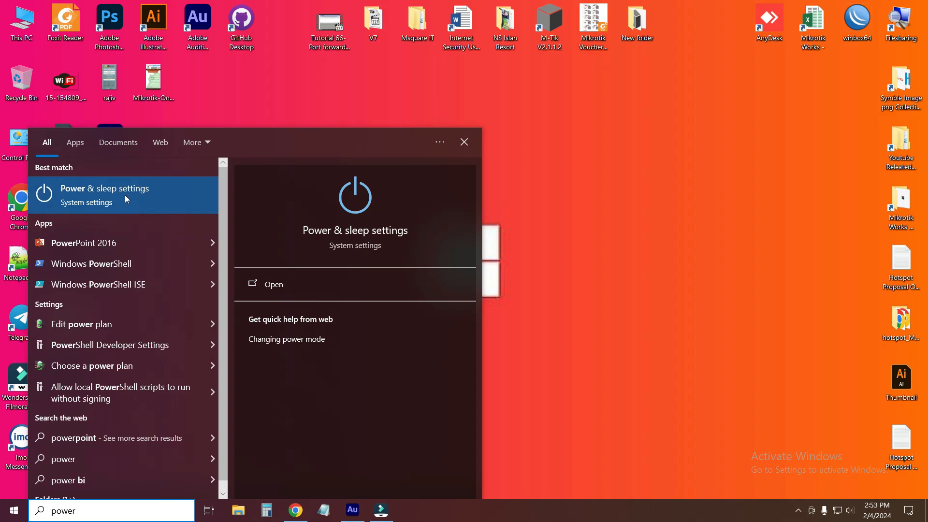
click(274, 284)
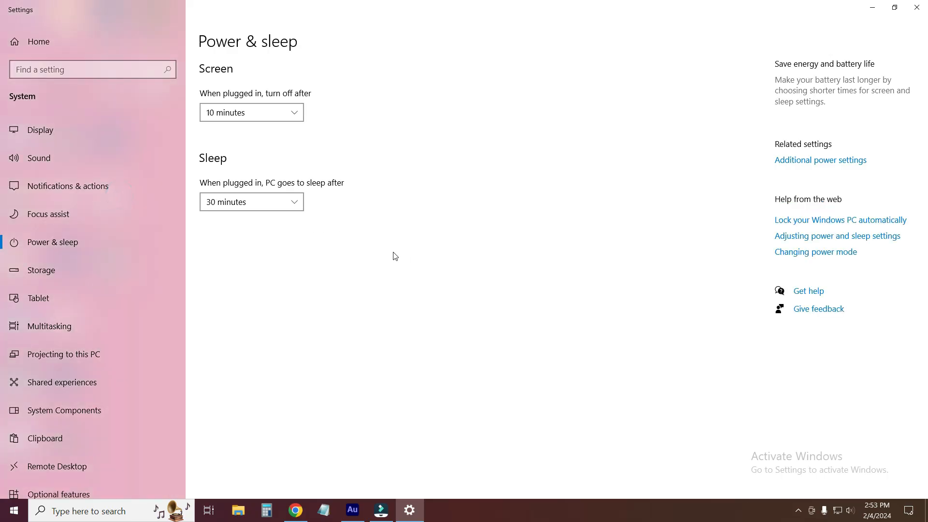
mouse_move(551, 226)
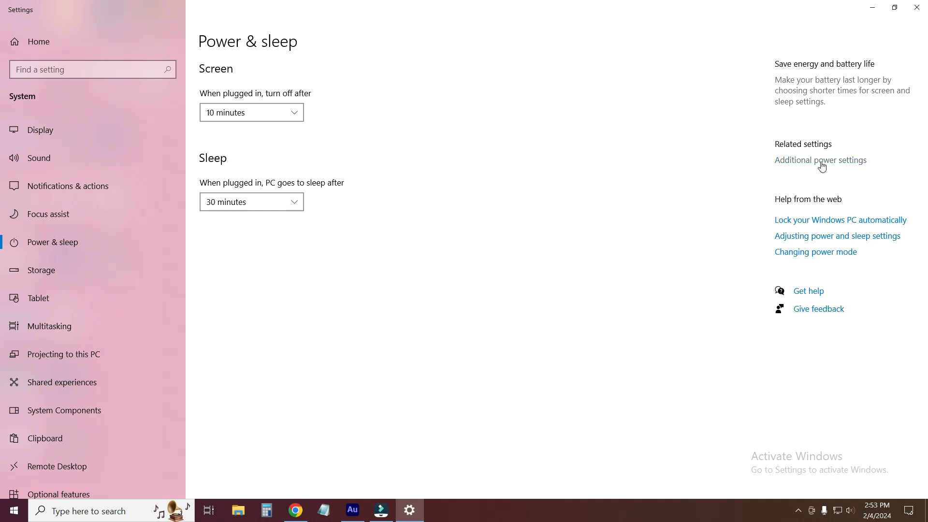
mouse_move(803, 164)
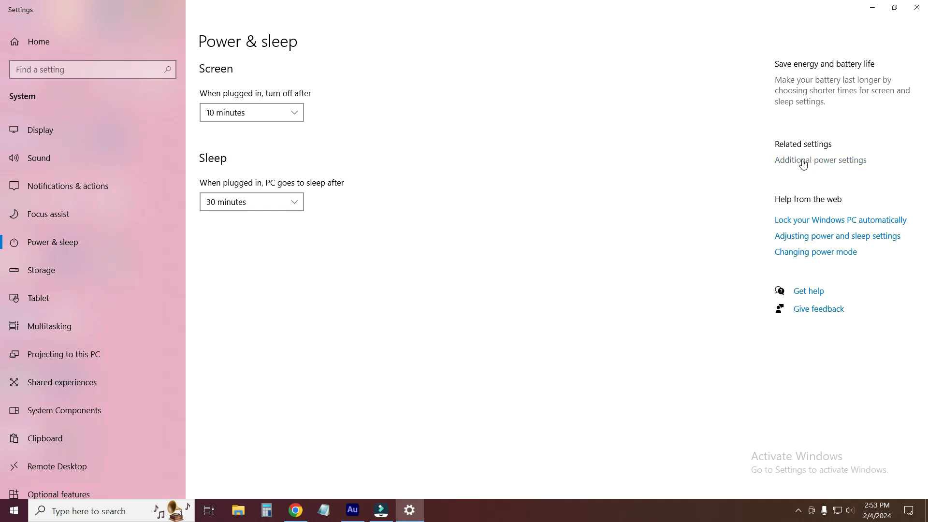
click(821, 161)
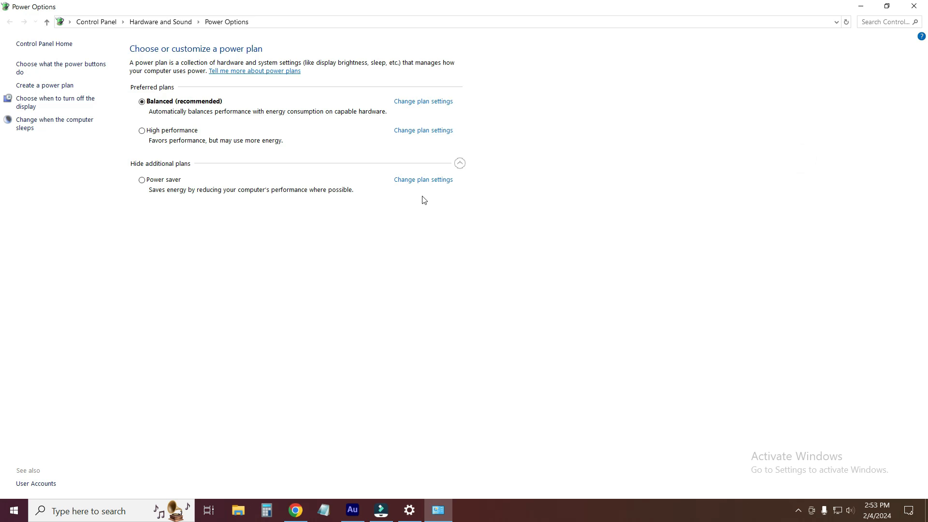
mouse_move(415, 109)
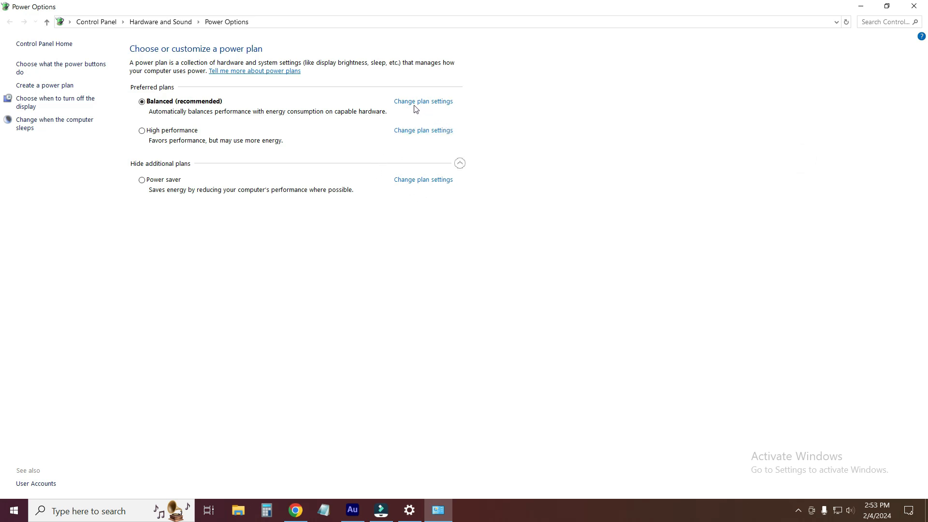
mouse_move(180, 110)
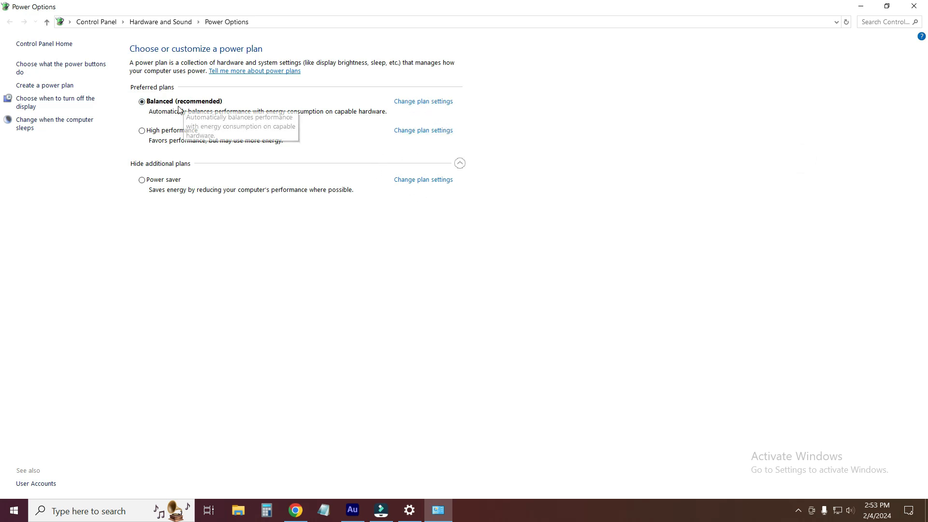
Open the Balanced plan's settings and its advanced power settings dialog
click(423, 100)
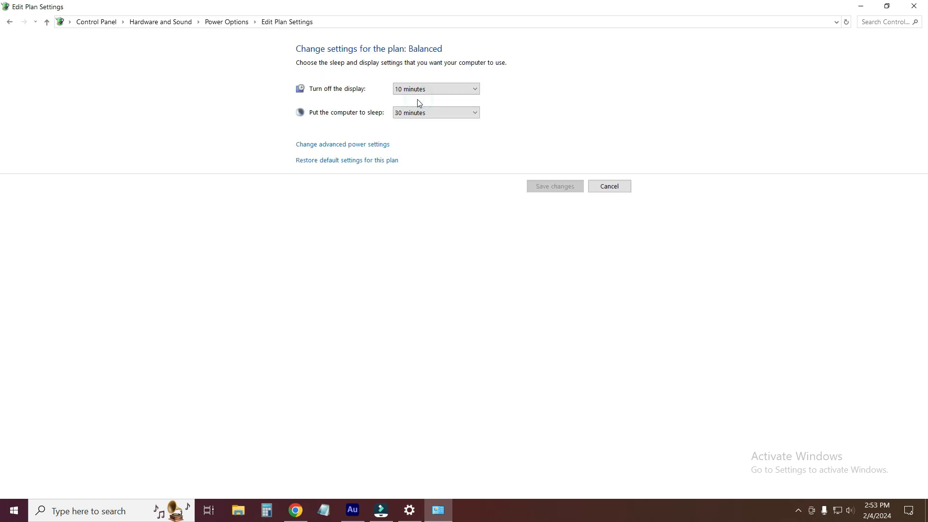
mouse_move(317, 151)
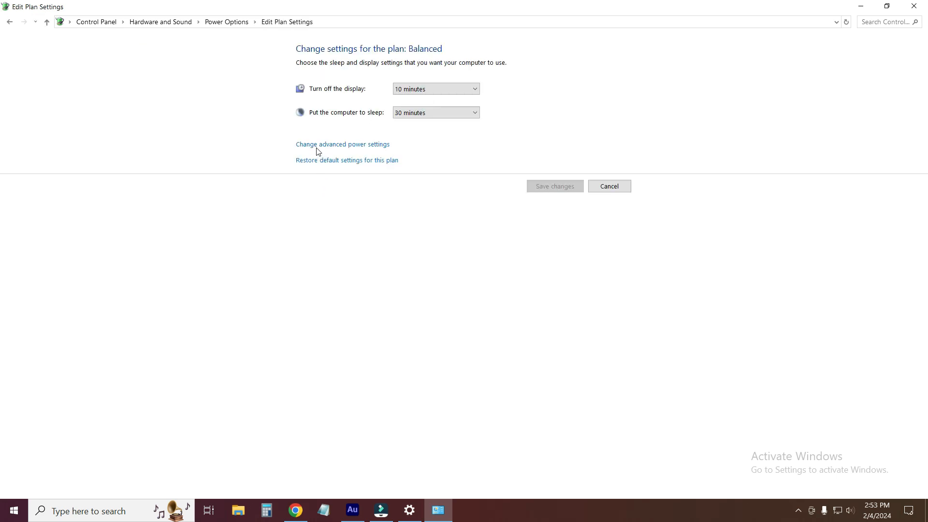
click(342, 144)
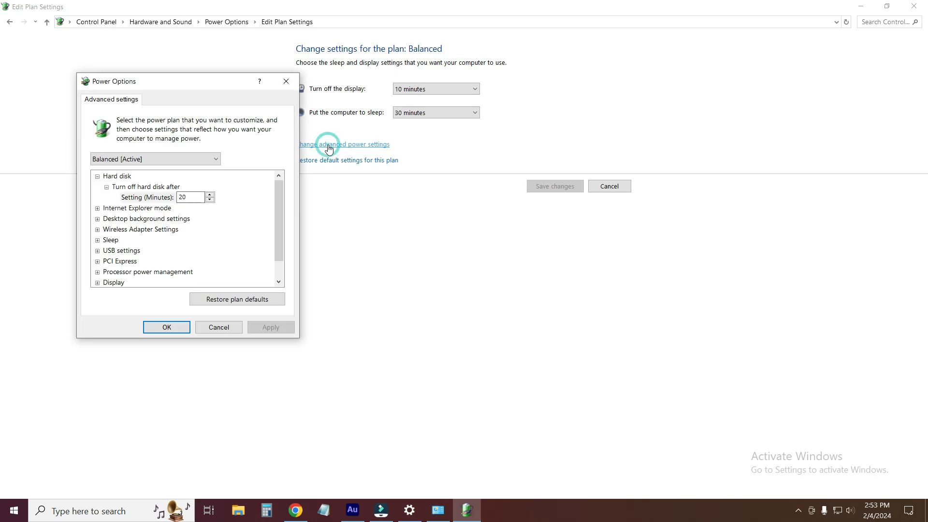
mouse_move(194, 254)
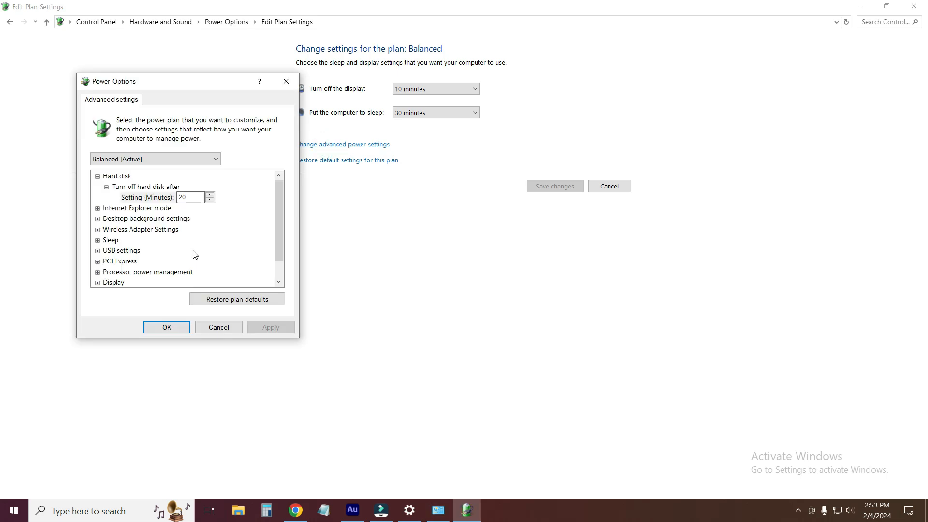
mouse_move(249, 165)
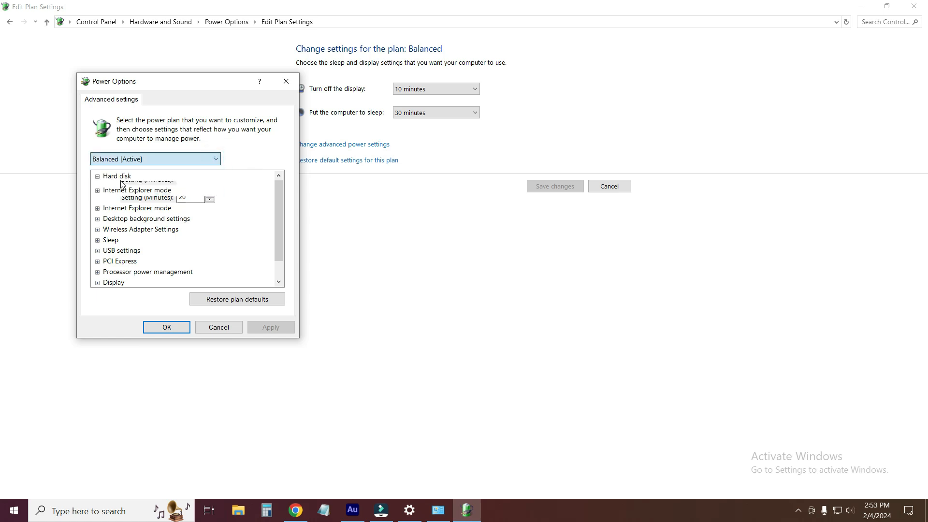
Switch to the High performance plan and set the minimum processor state to 0%
click(154, 158)
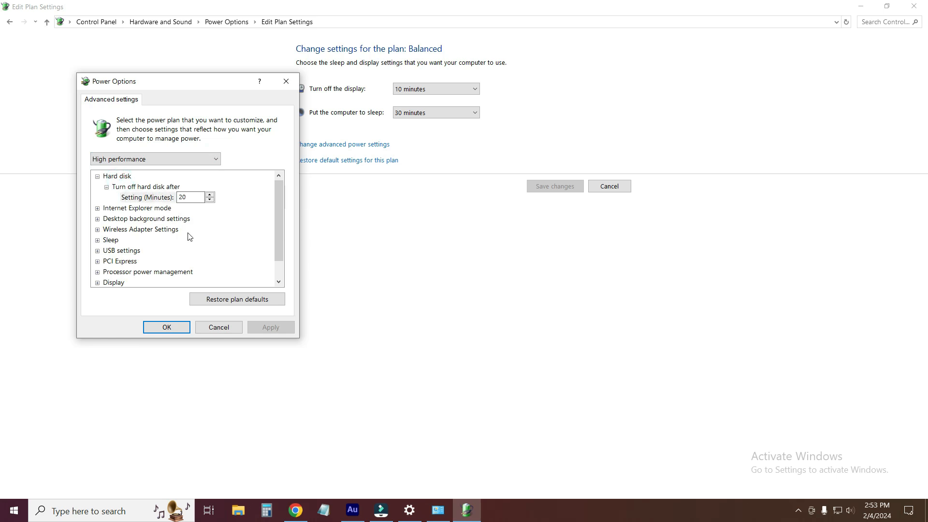
mouse_move(114, 276)
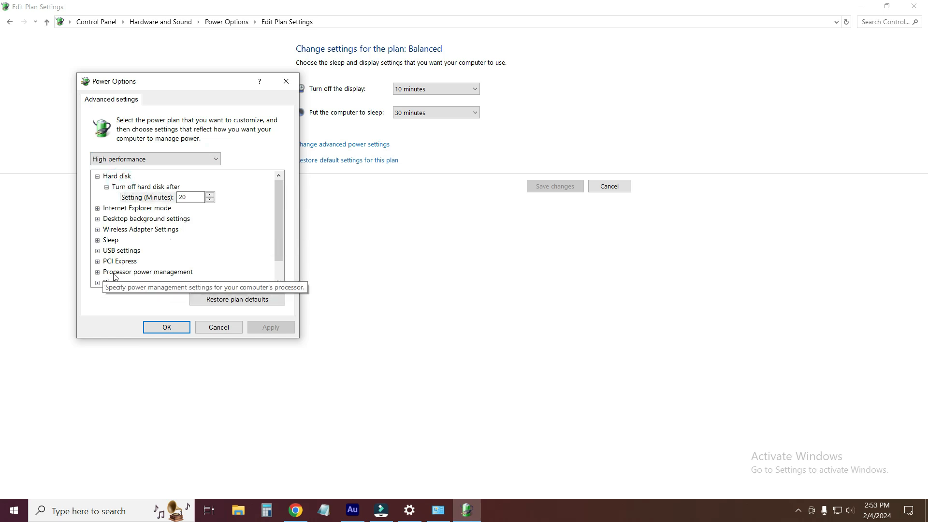
mouse_move(144, 279)
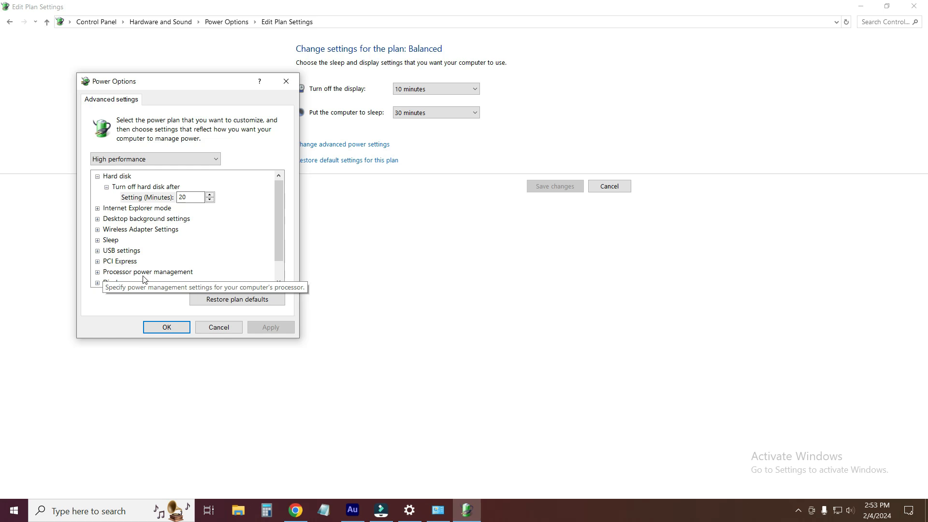
click(147, 272)
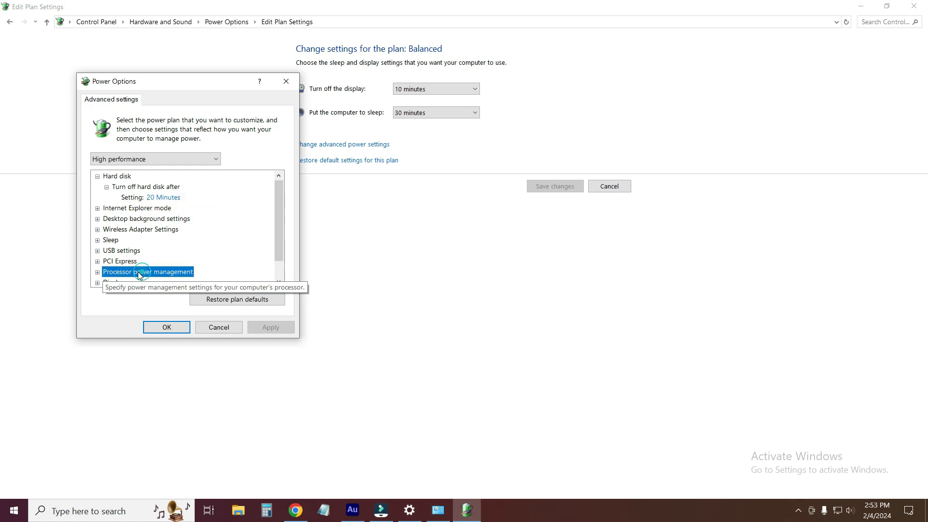
click(96, 272)
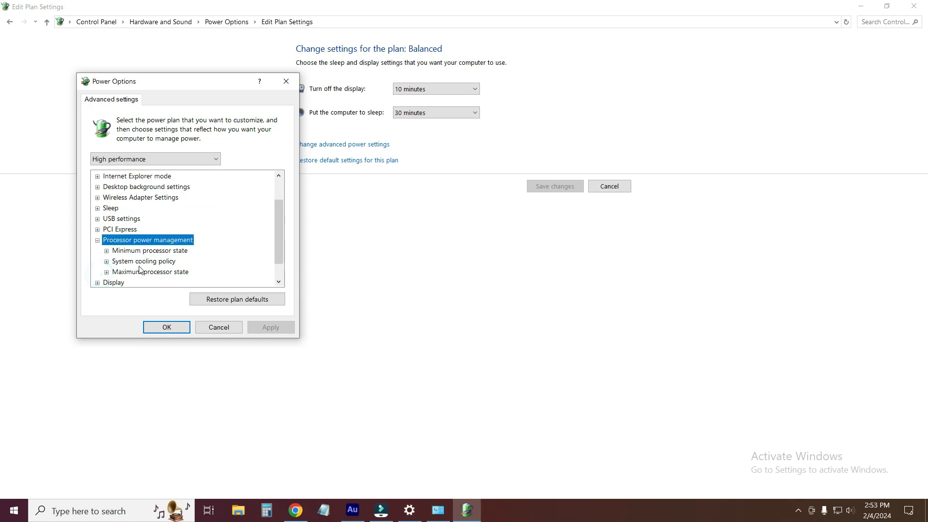
mouse_move(147, 250)
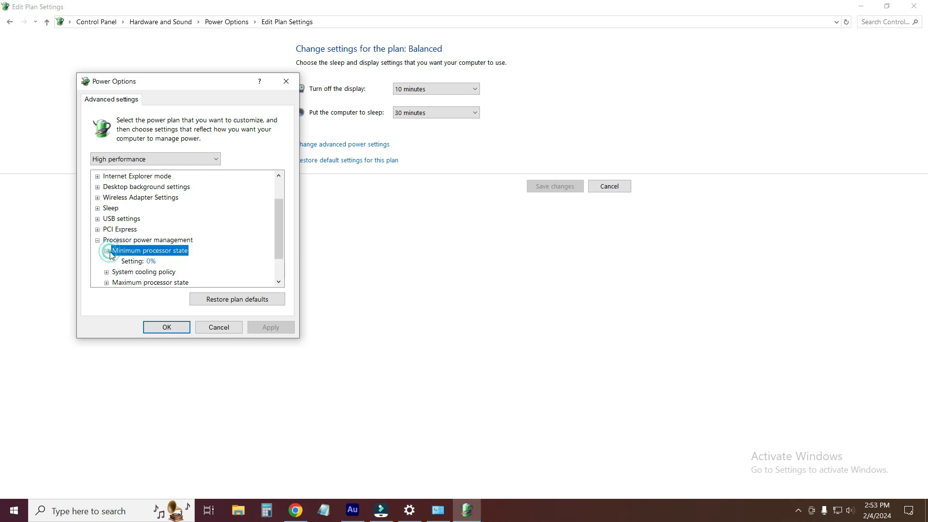
click(149, 251)
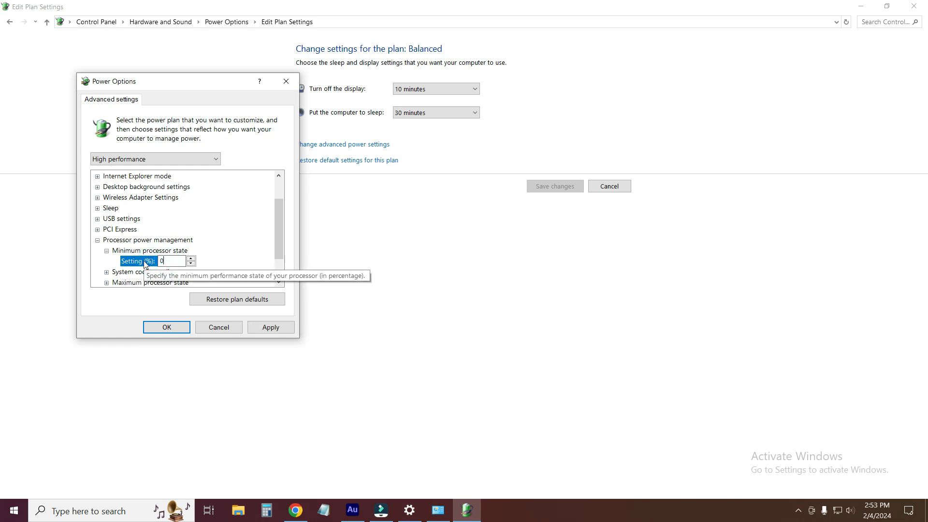
scroll(down, 3)
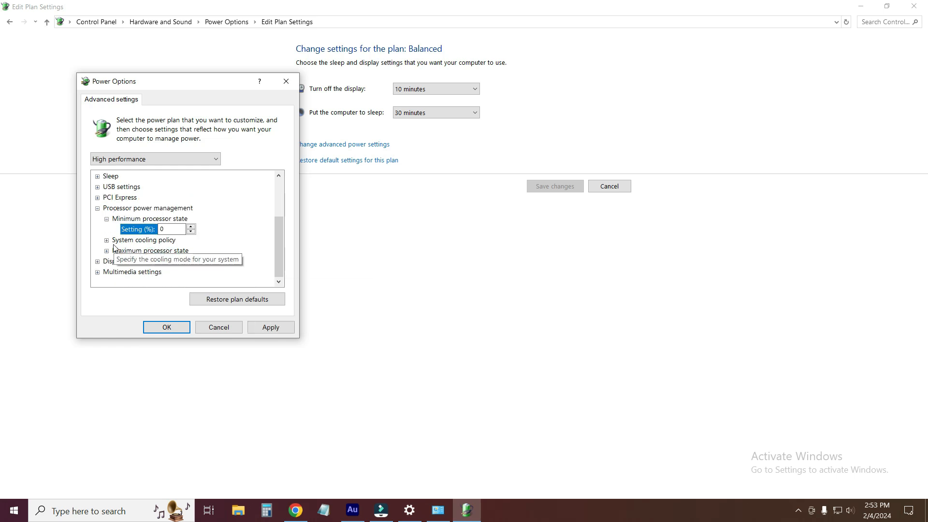
Set the system cooling policy to Active and the maximum processor state to 100%
click(99, 239)
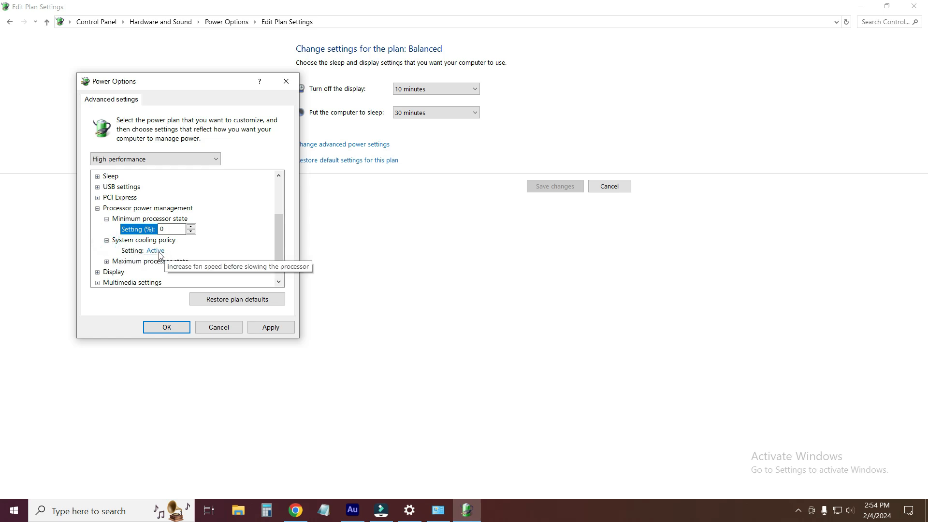
click(165, 250)
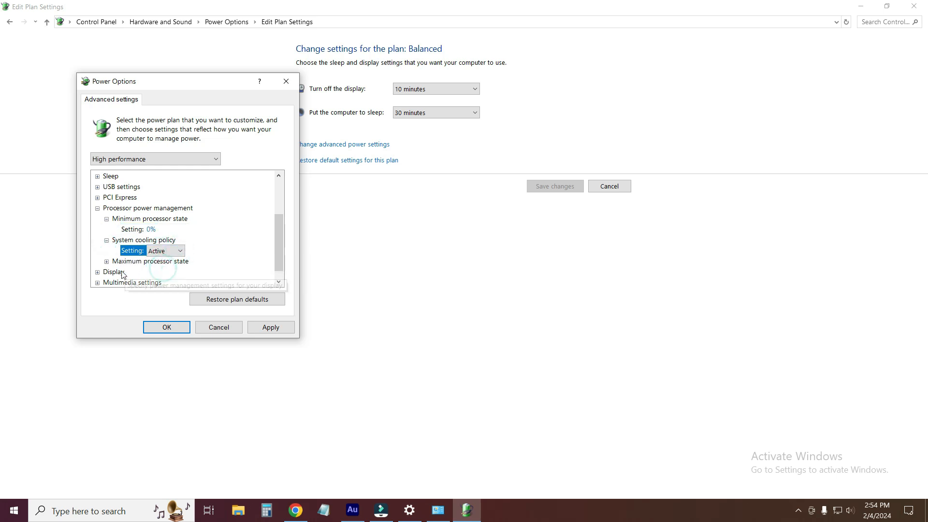
click(106, 261)
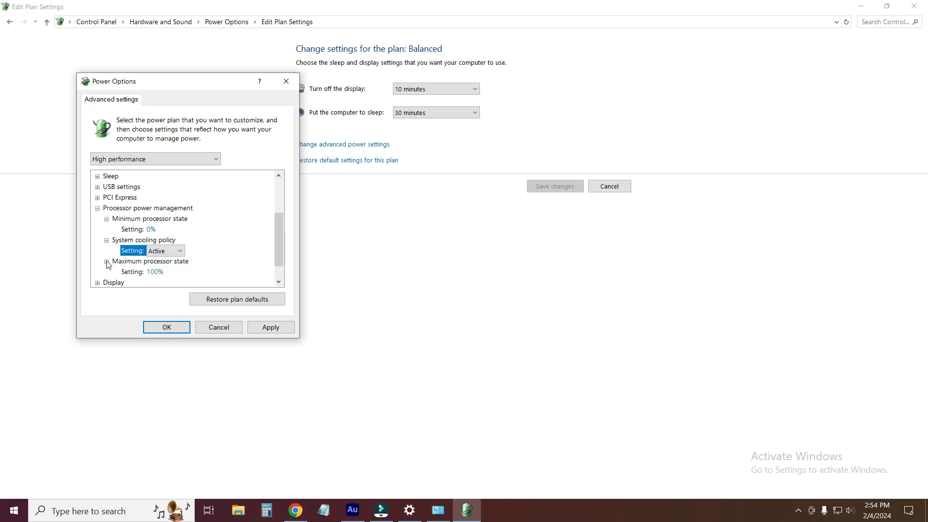
mouse_move(154, 275)
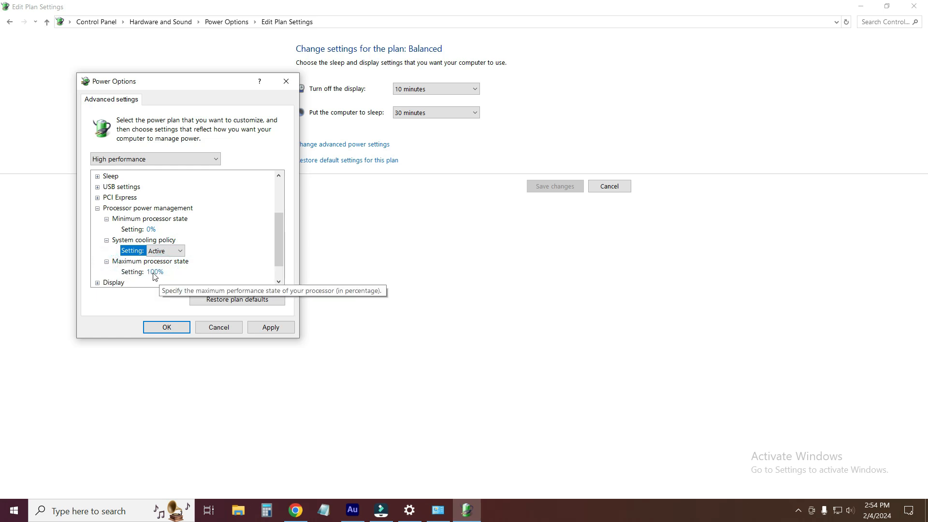
click(154, 272)
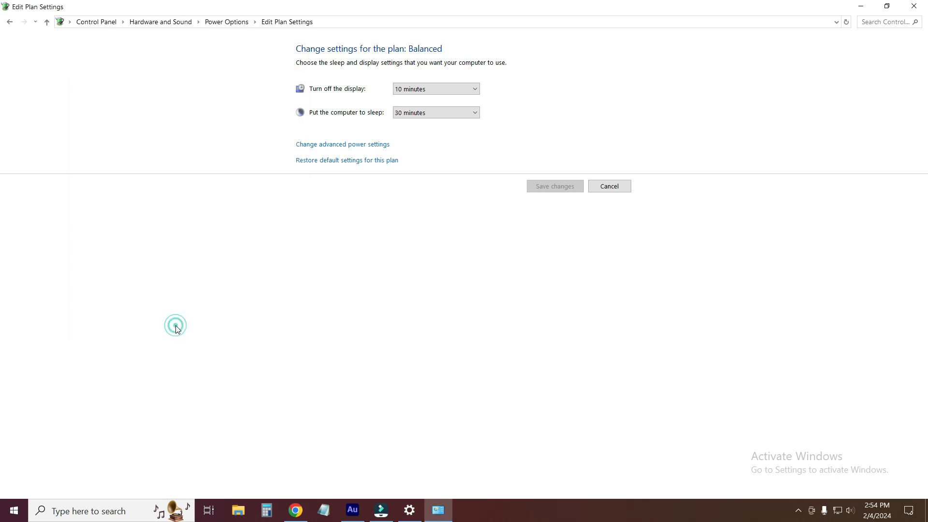
mouse_move(609, 185)
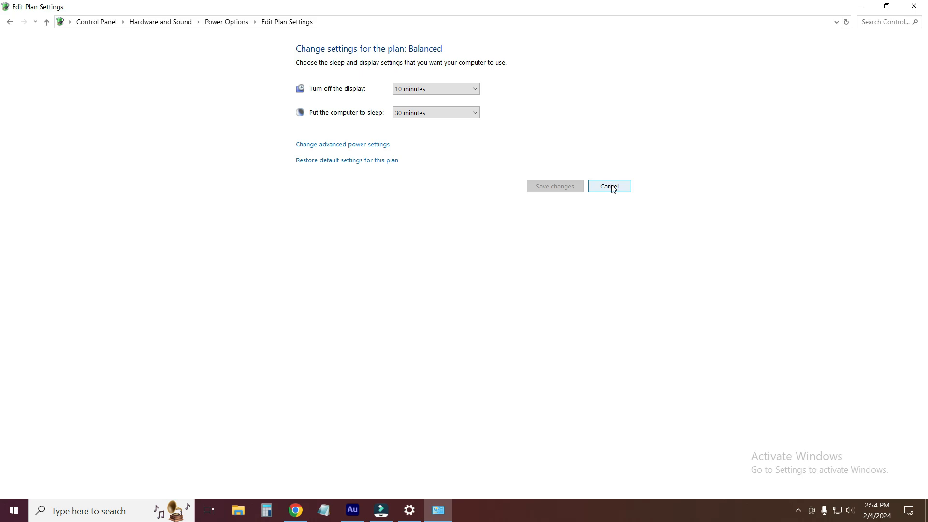
Cancel the Balanced plan page, then bring up This PC's context menu to reach Manage
click(608, 186)
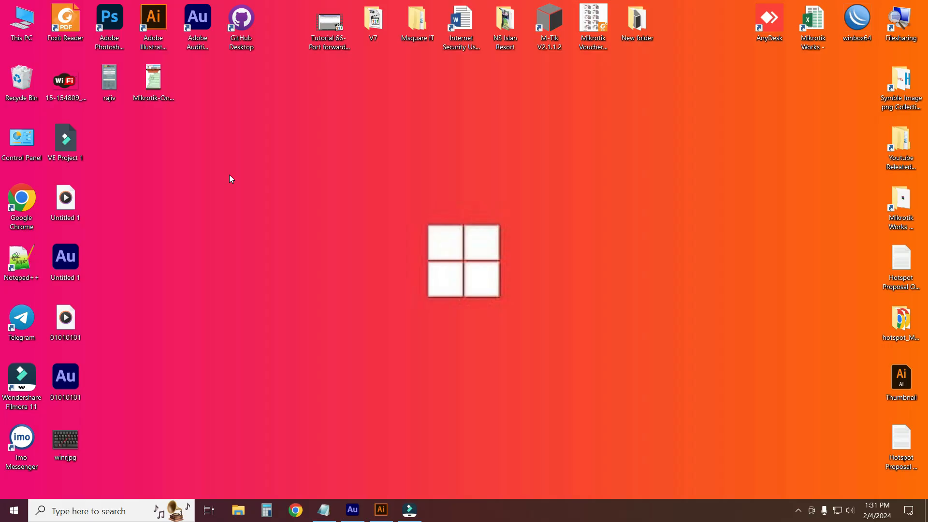
click(22, 22)
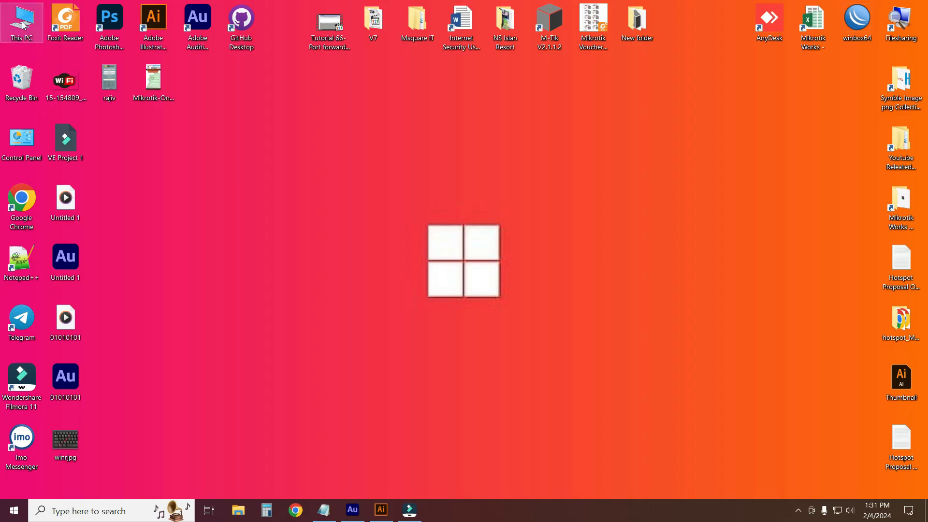
click(340, 156)
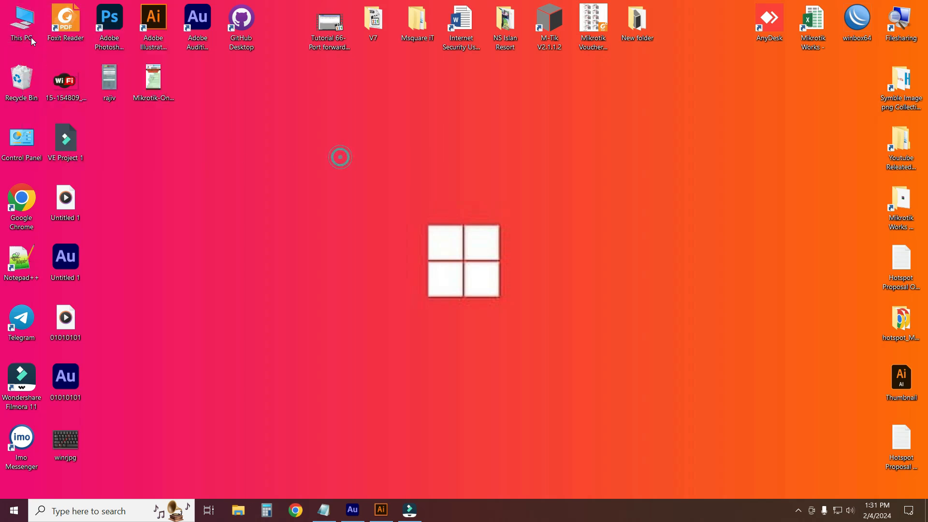
right_click(21, 23)
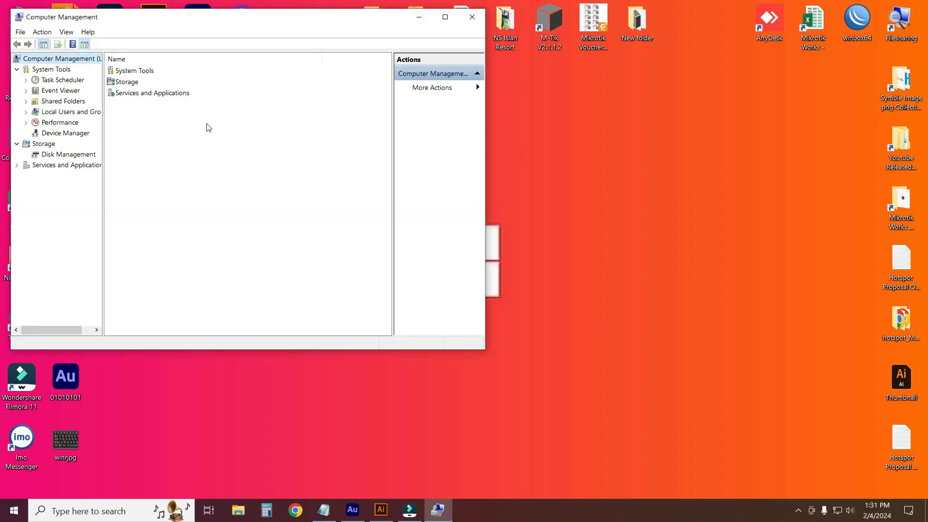
mouse_move(151, 156)
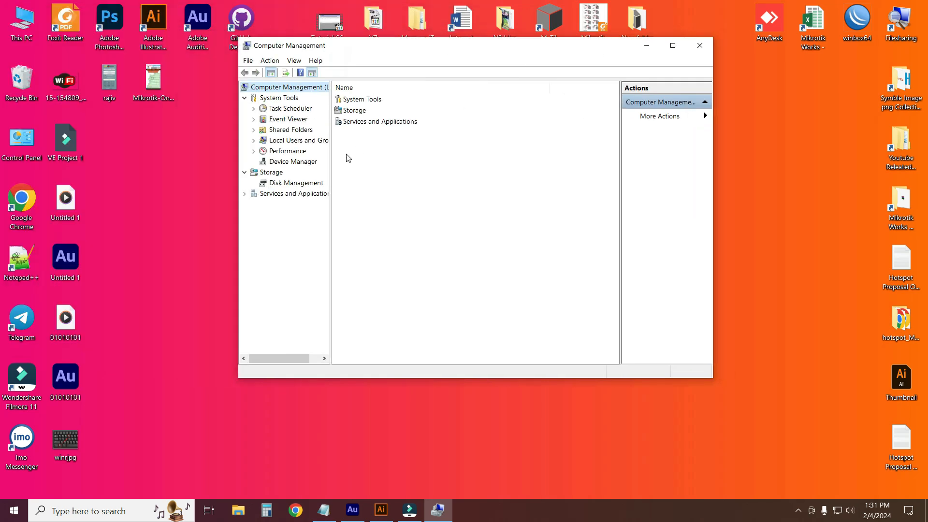
mouse_move(296, 124)
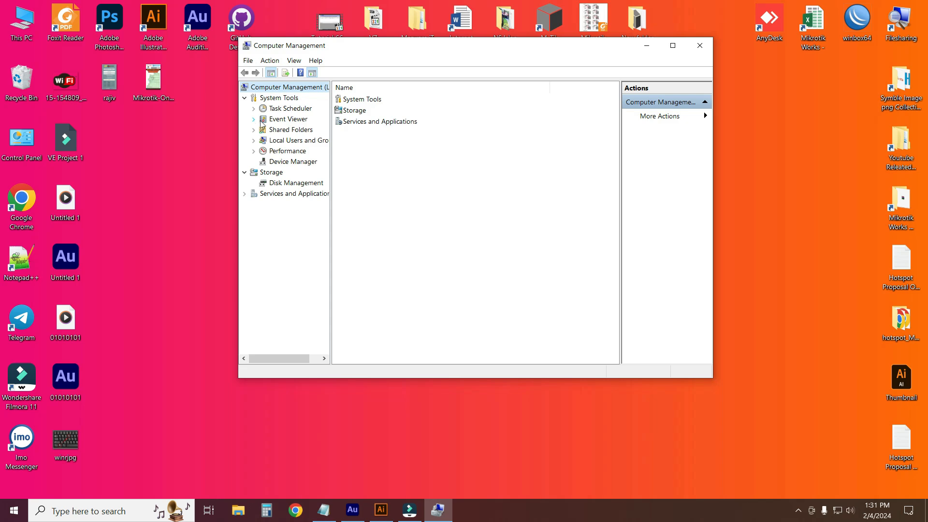
Maximize Computer Management and select the Application log under Event Viewer's Windows Logs
click(290, 118)
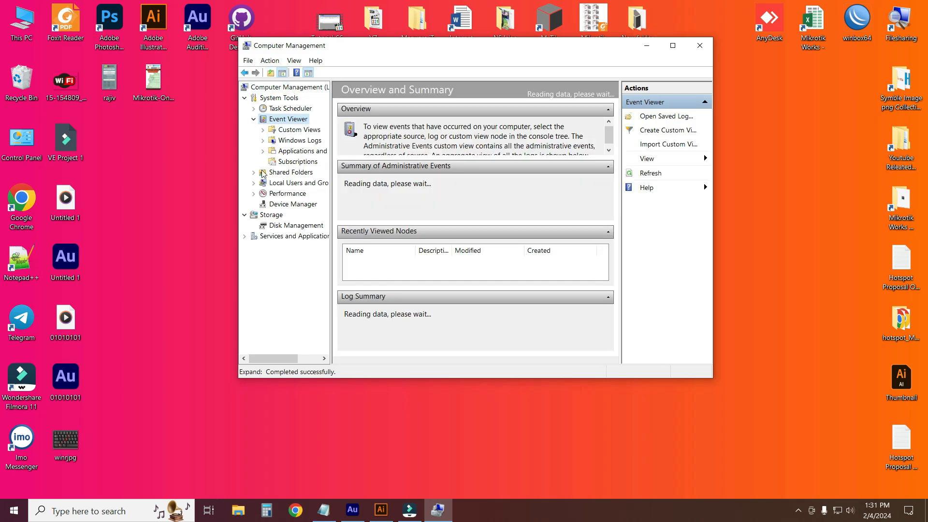
click(673, 46)
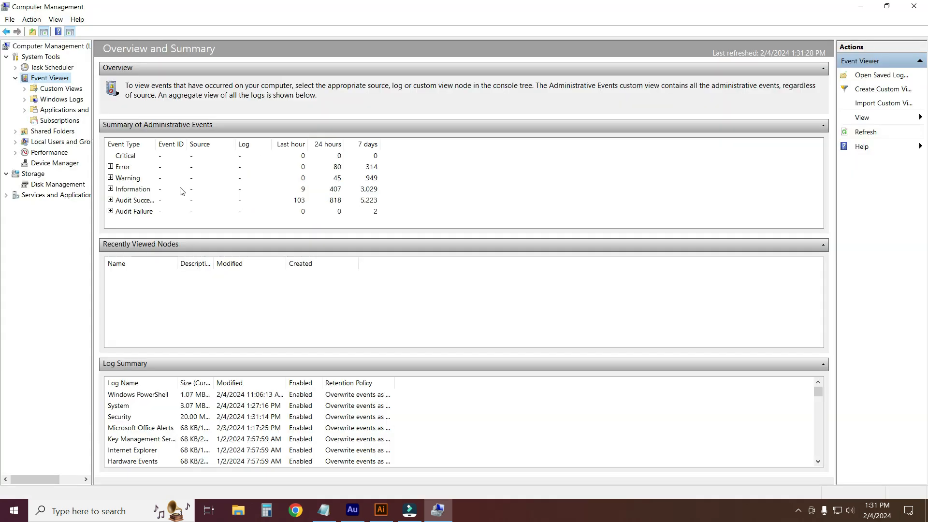
mouse_move(80, 157)
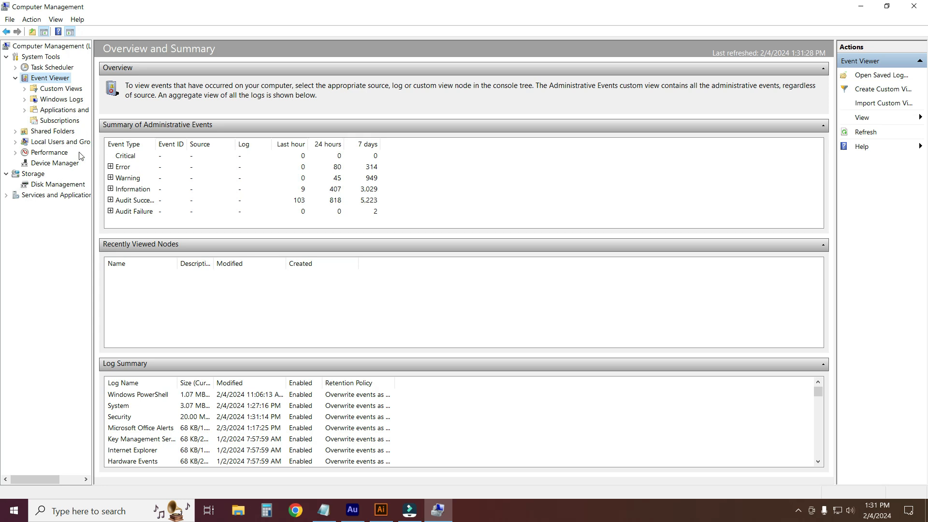
mouse_move(34, 102)
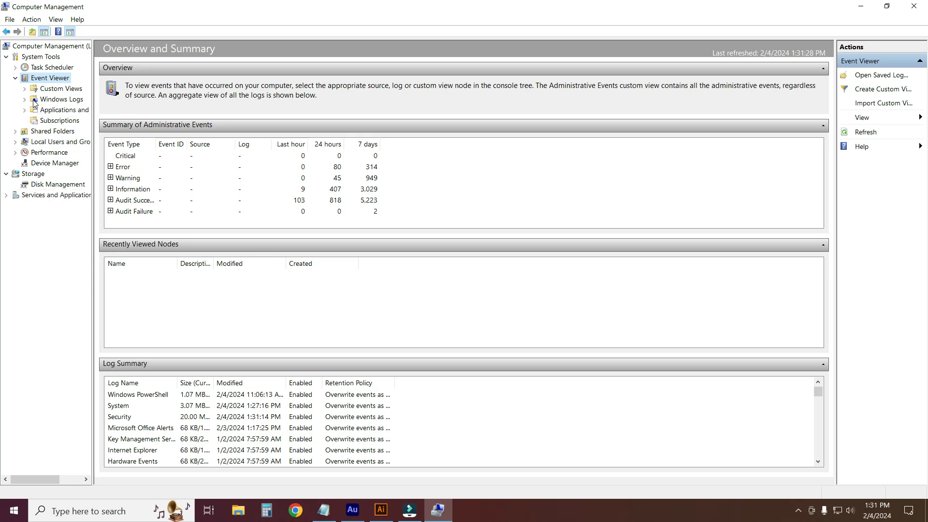
click(25, 99)
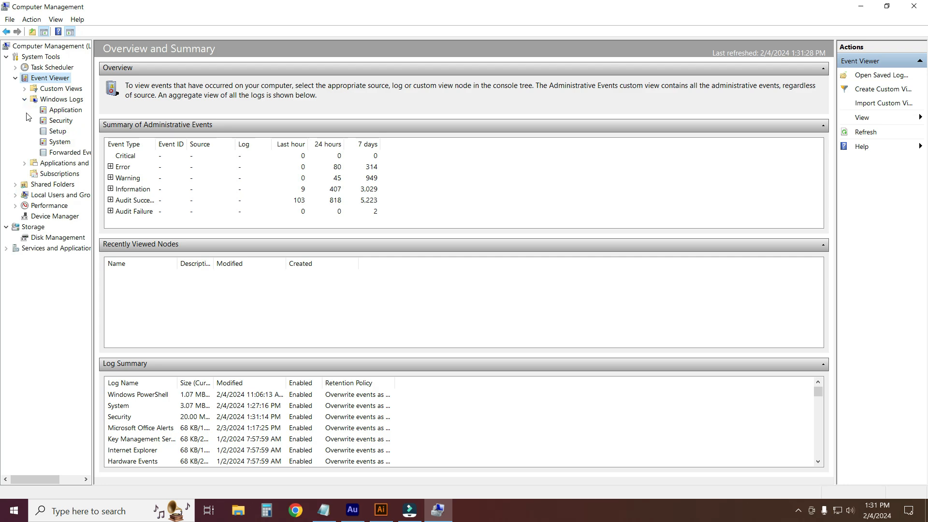
mouse_move(62, 112)
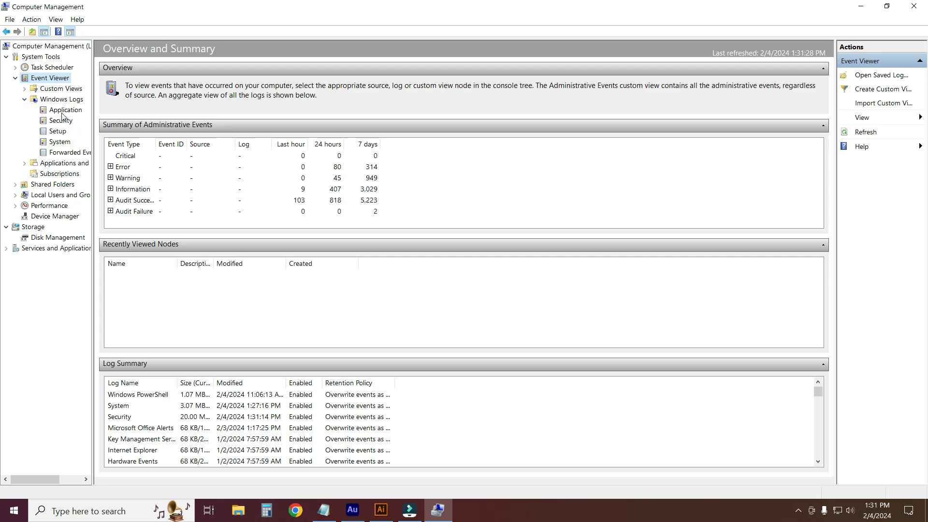
click(65, 110)
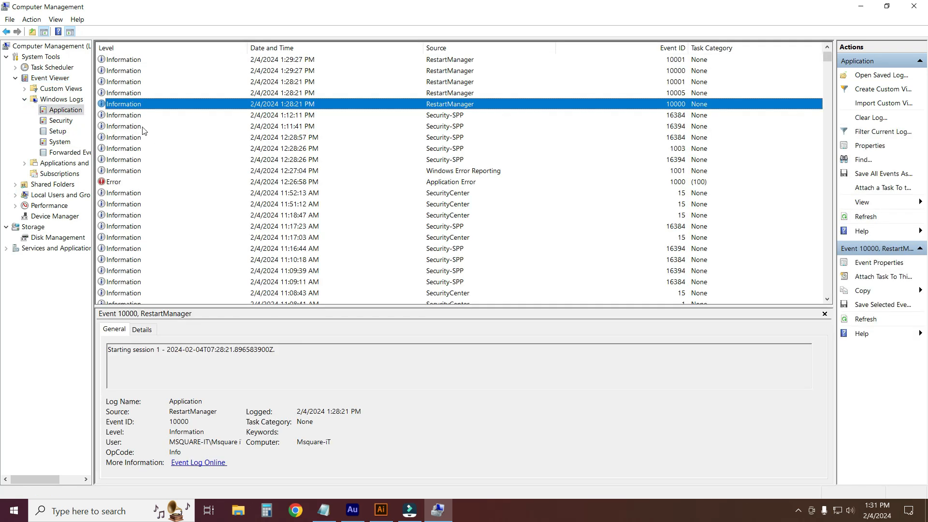
mouse_move(882, 103)
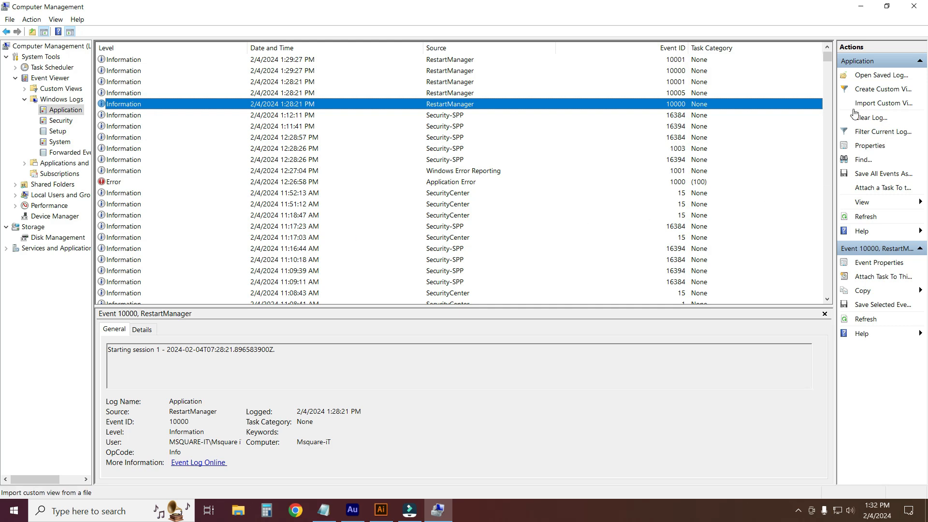
mouse_move(870, 121)
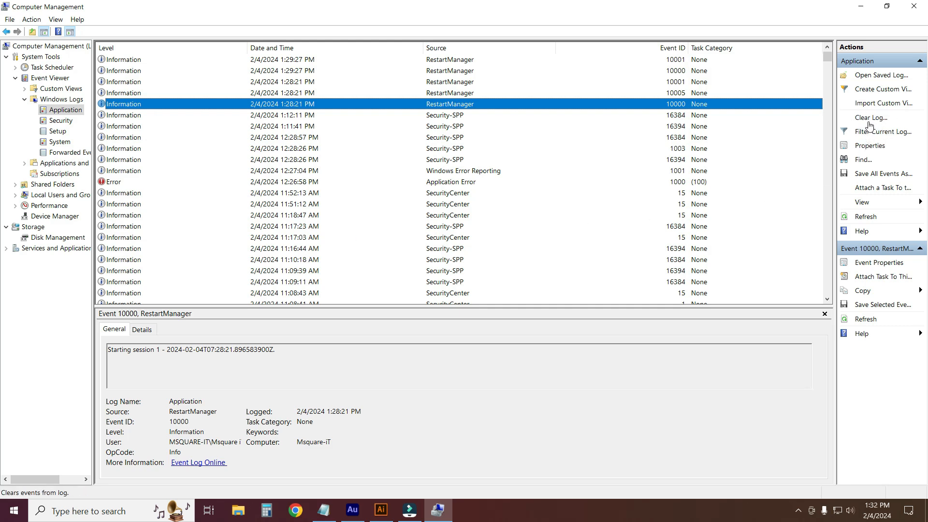
Clear the Application log without saving a copy and close Computer Management
click(871, 117)
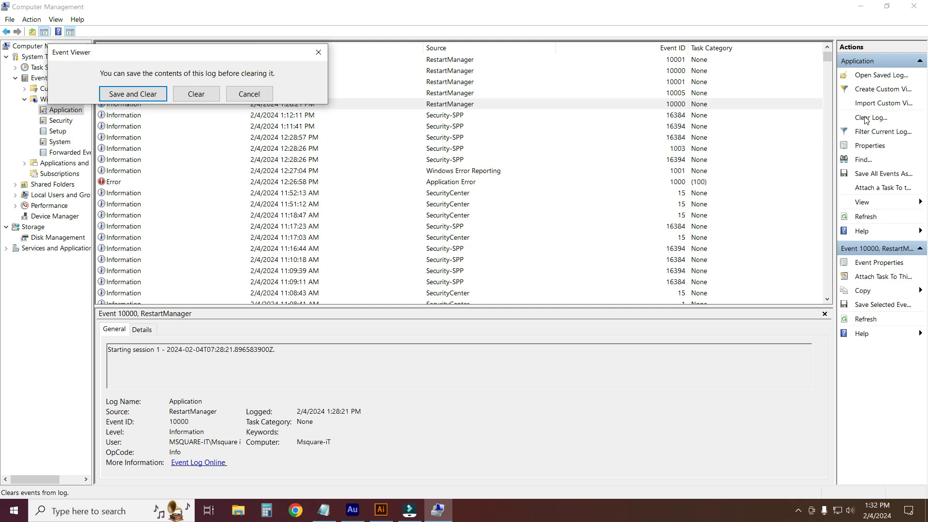
click(197, 93)
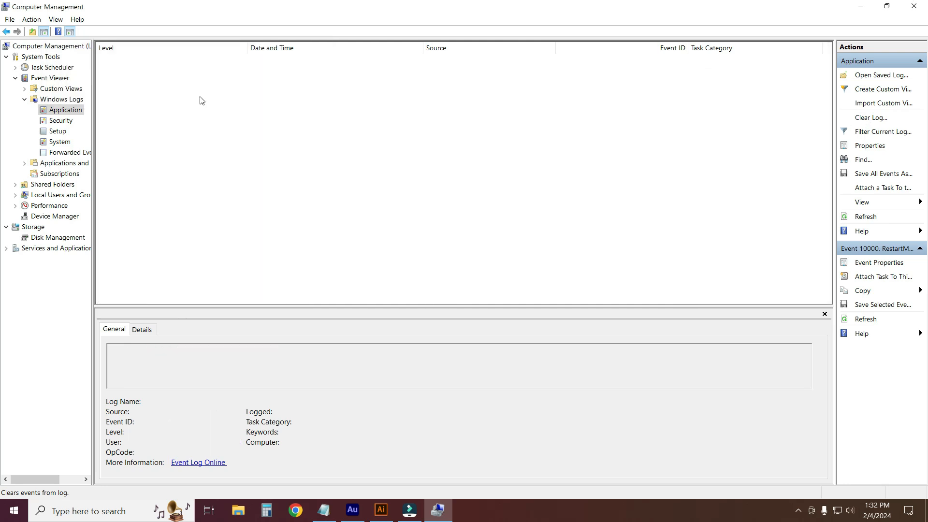
click(921, 249)
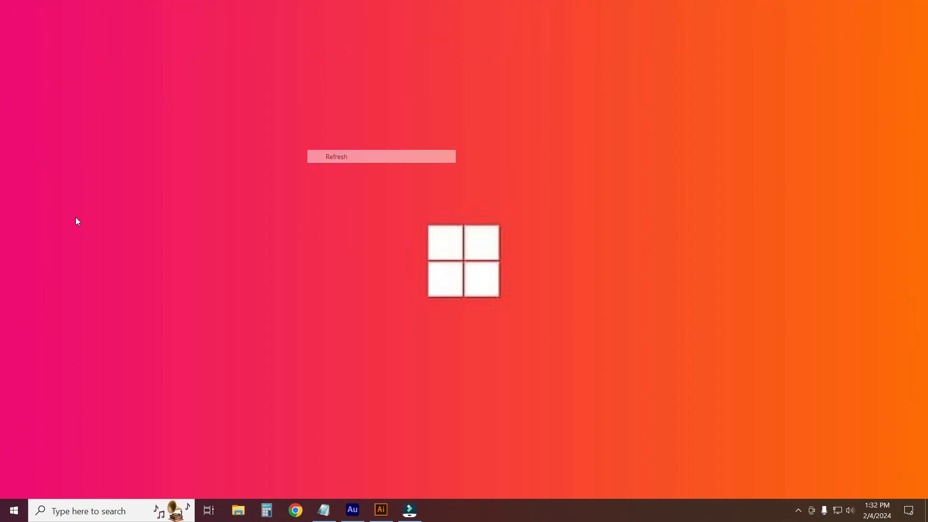
click(336, 156)
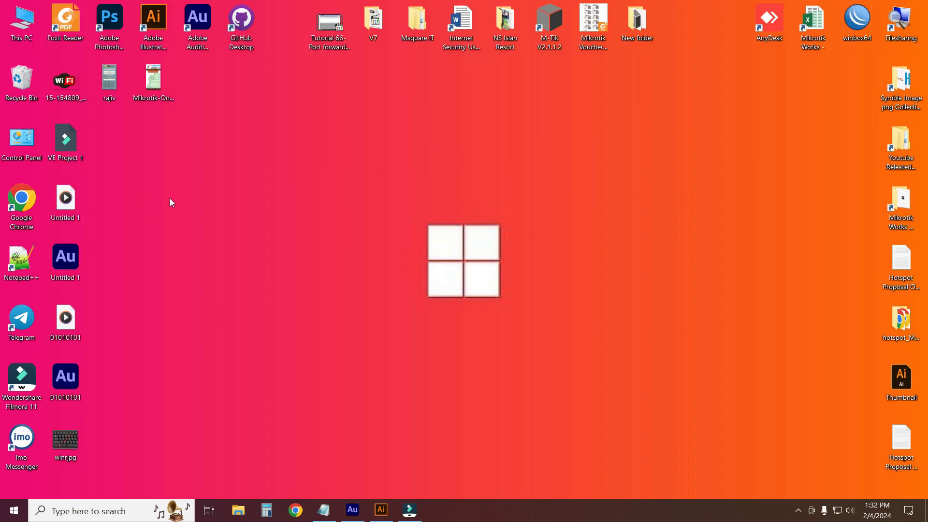
mouse_move(62, 473)
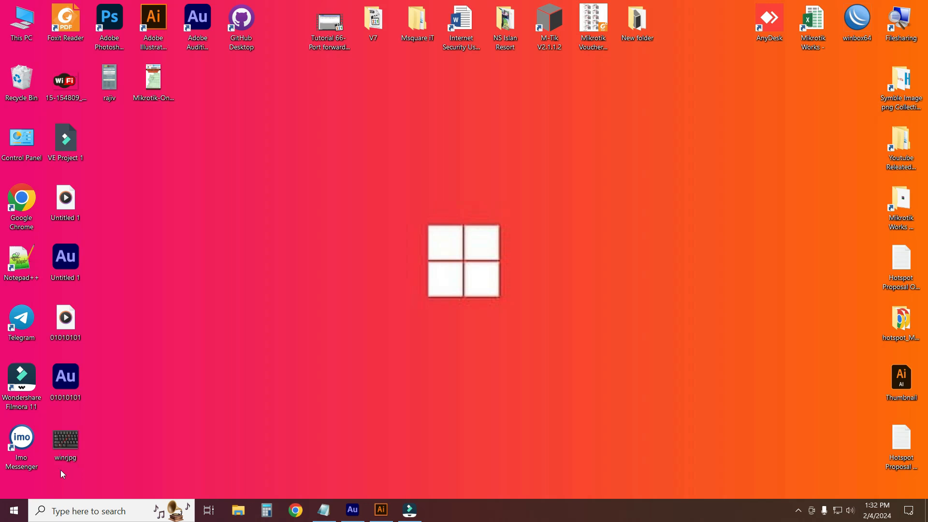
click(11, 510)
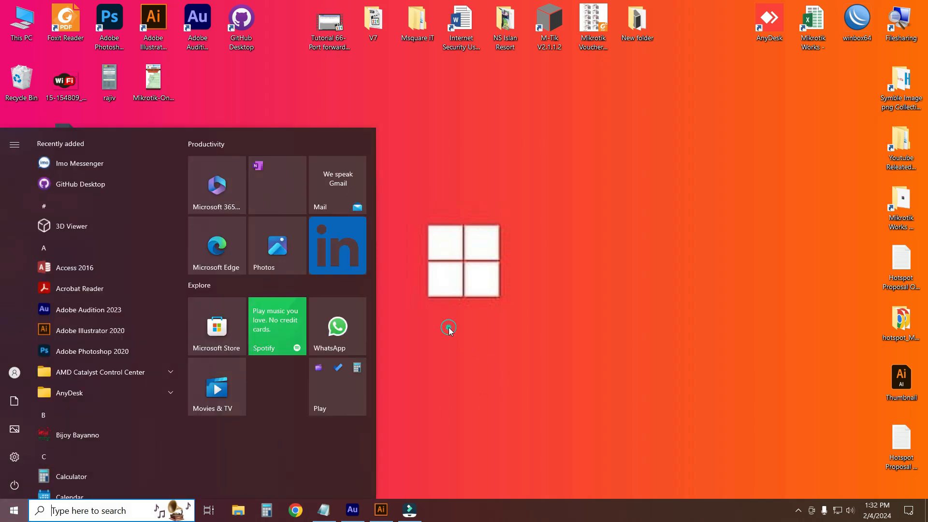
click(449, 329)
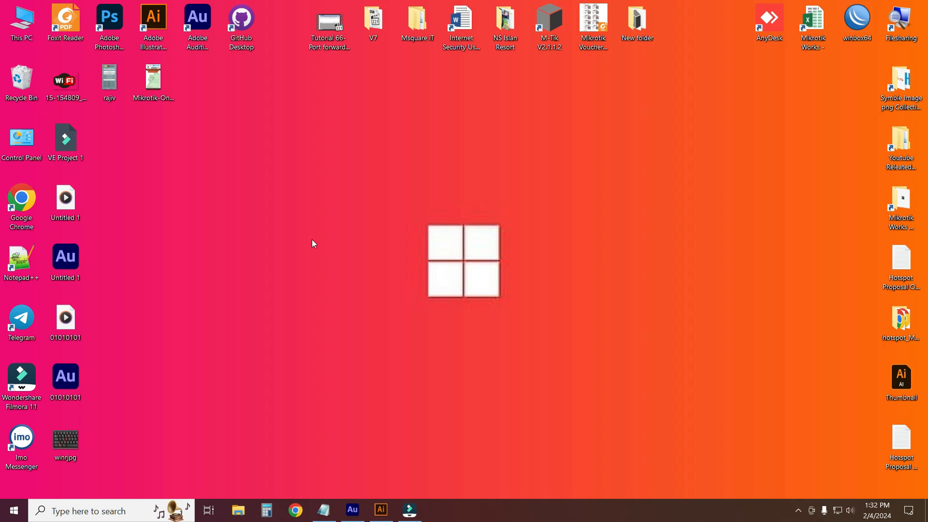